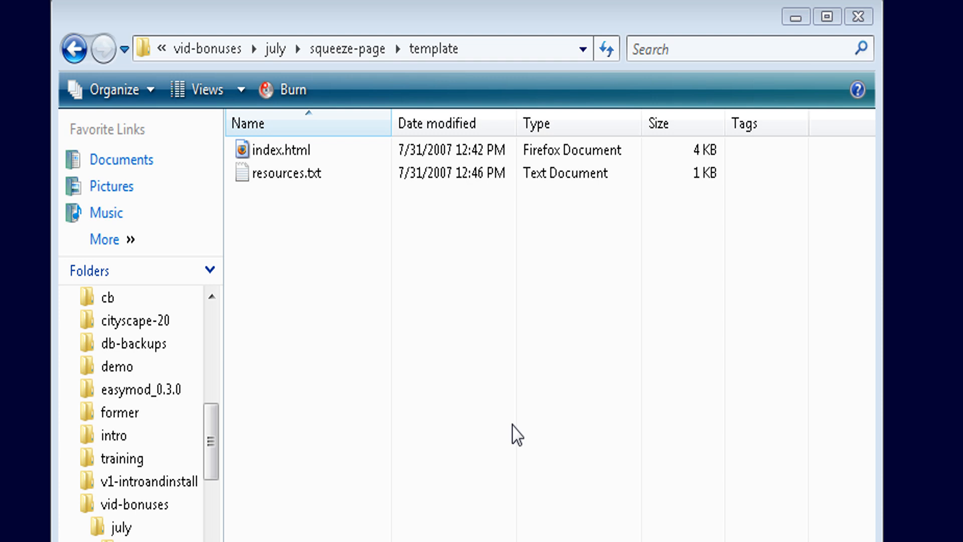
Preview the template's index.html squeeze page in the browser
double_click(282, 150)
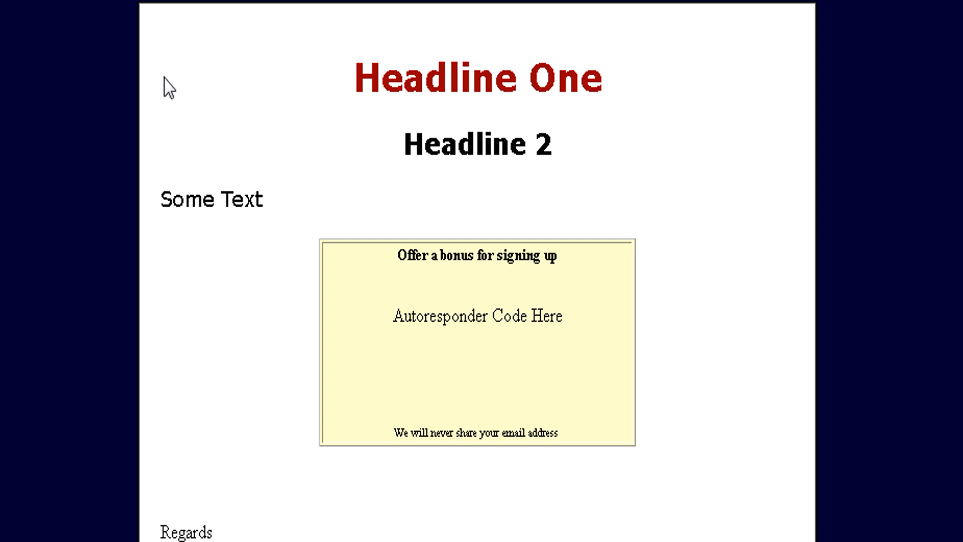
double_click(463, 142)
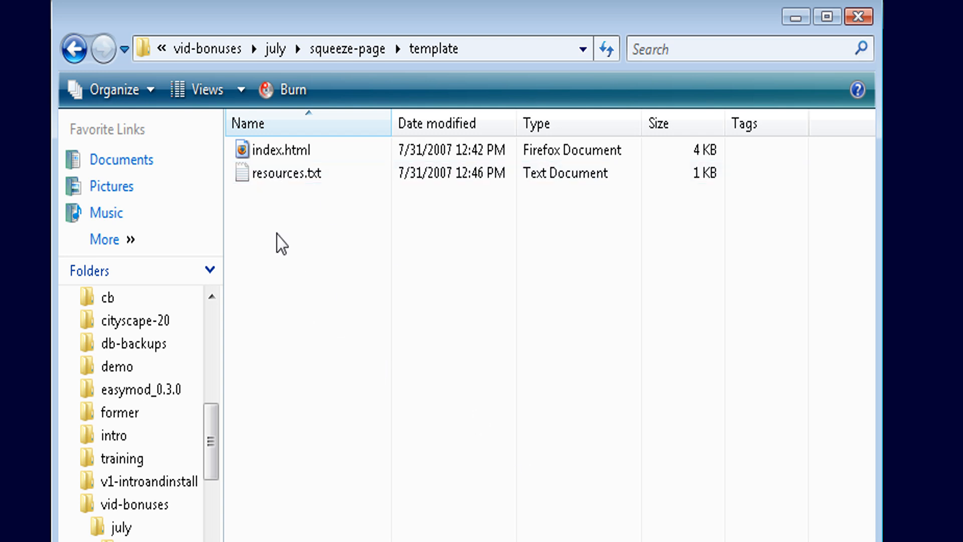
mouse_move(319, 232)
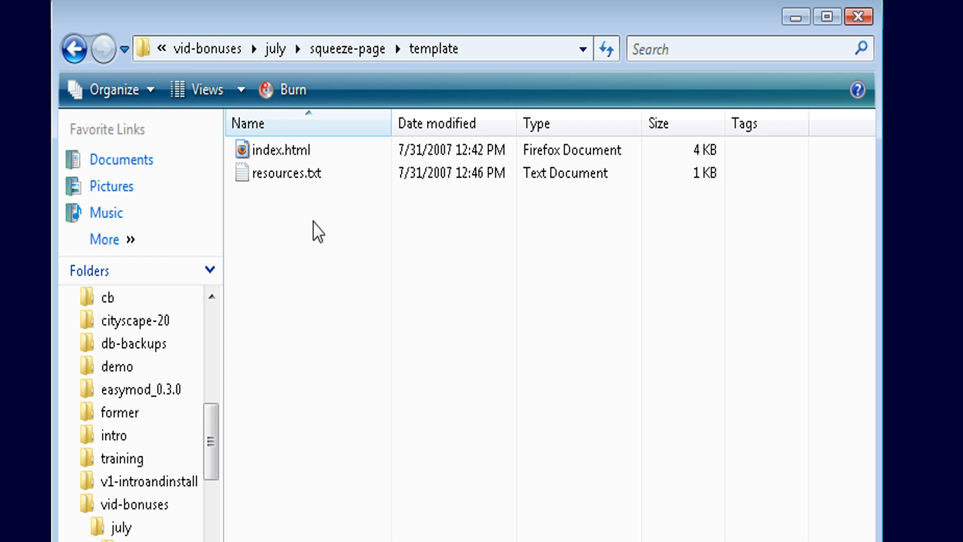
Open resources.txt from the template folder
left_click(289, 173)
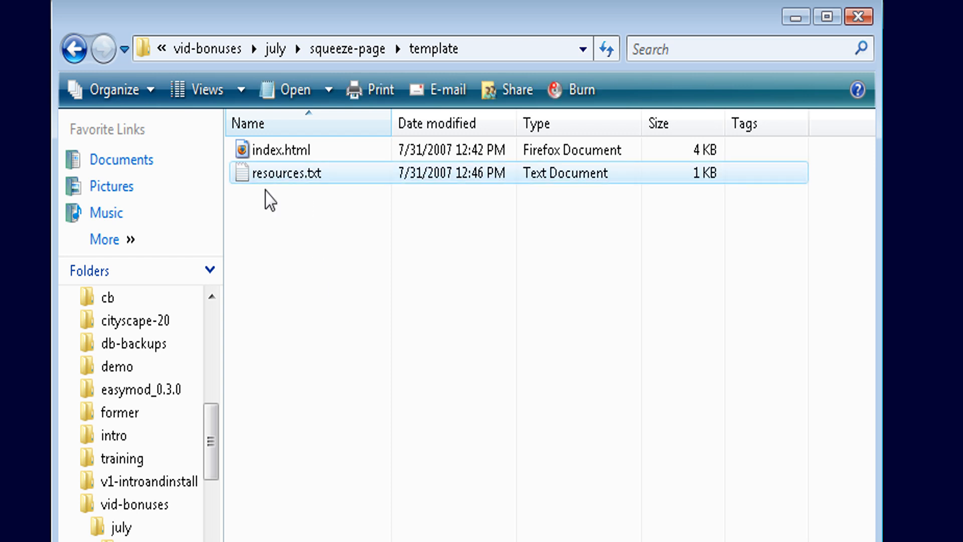
double_click(295, 173)
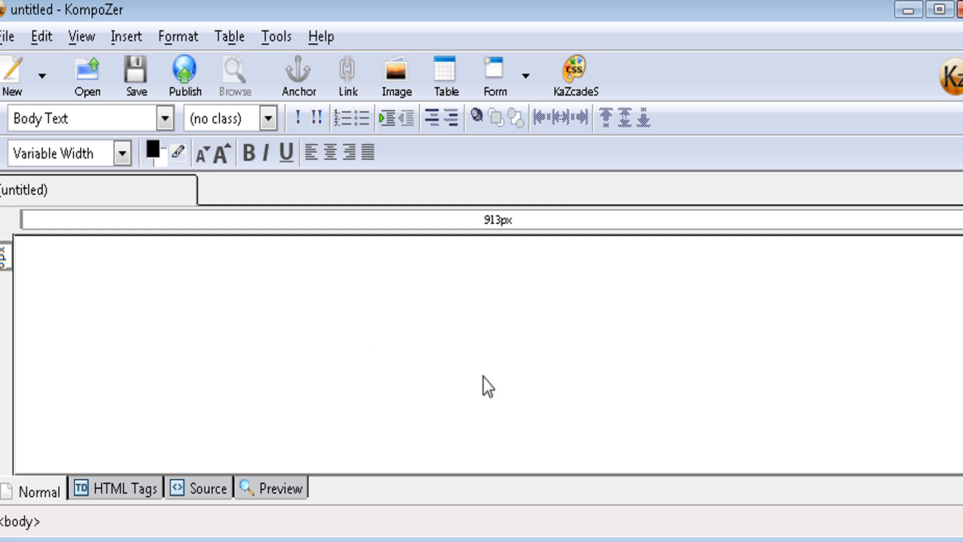
mouse_move(277, 35)
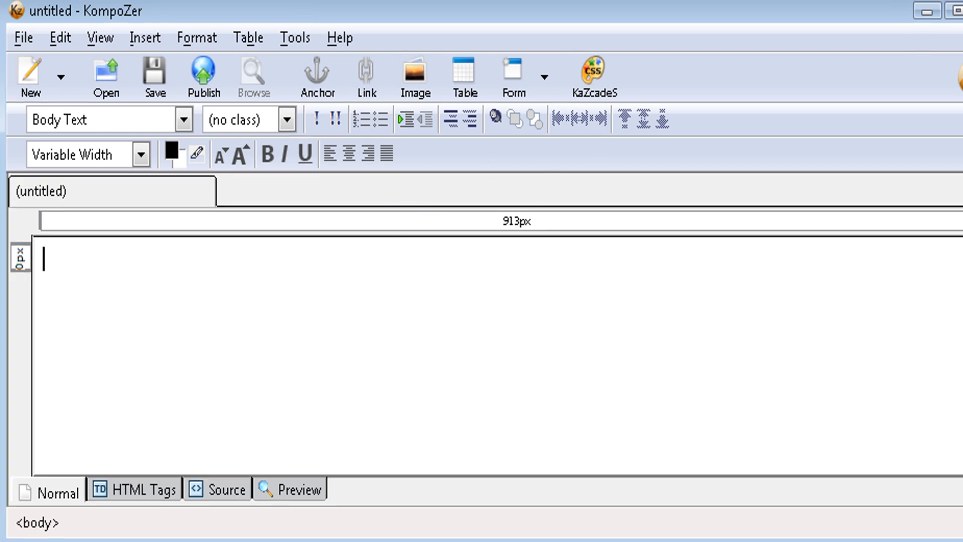
Open the template's index.html in KompoZer via File > Open File
left_click(24, 37)
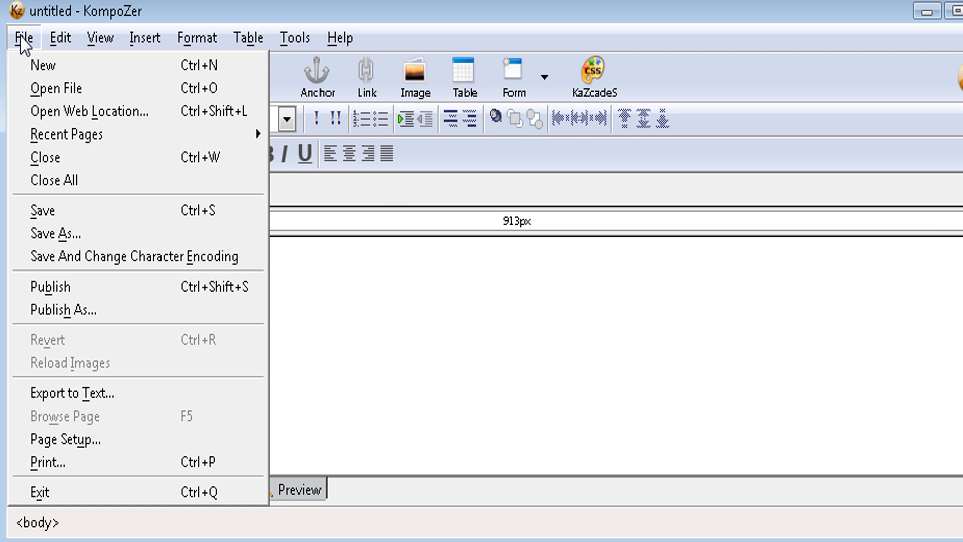
left_click(55, 88)
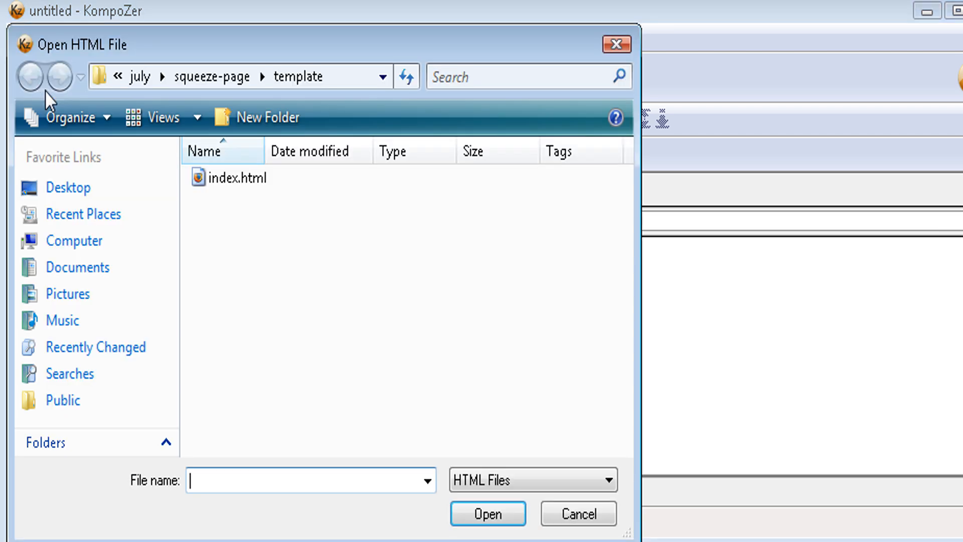
left_click(235, 178)
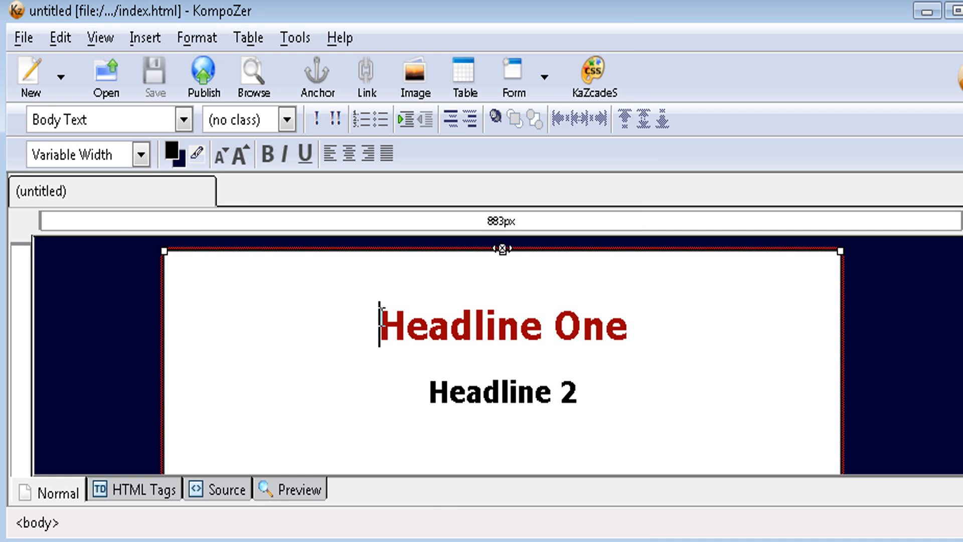
Overwrite 'Headline One' with 'Learn How To Make Money From Private Label Products'
left_click_drag(382, 325, 598, 326)
type("L")
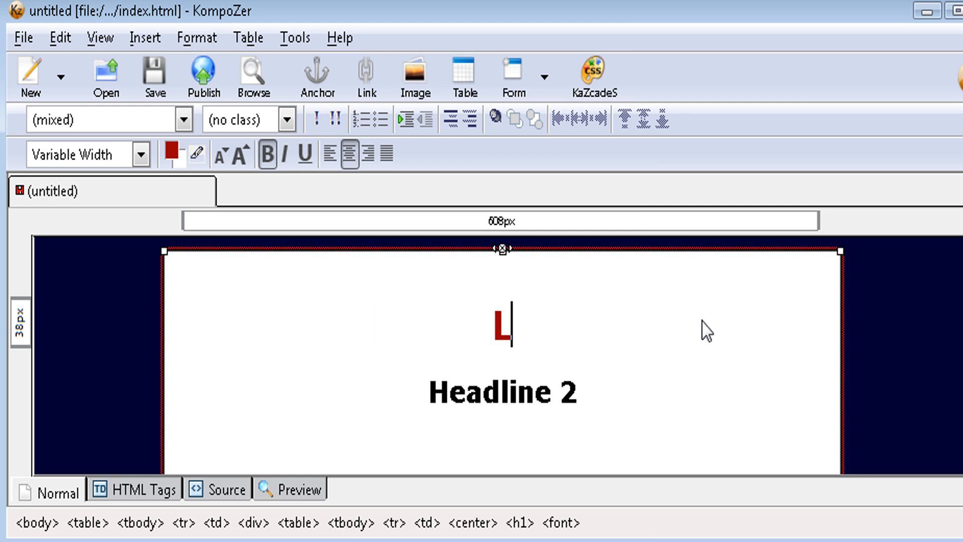
type("earn Ho")
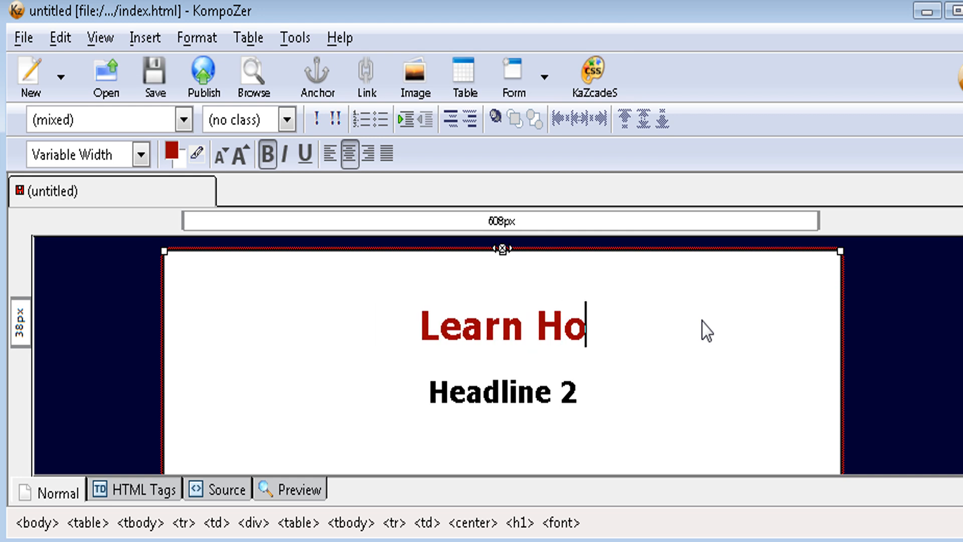
type("w To")
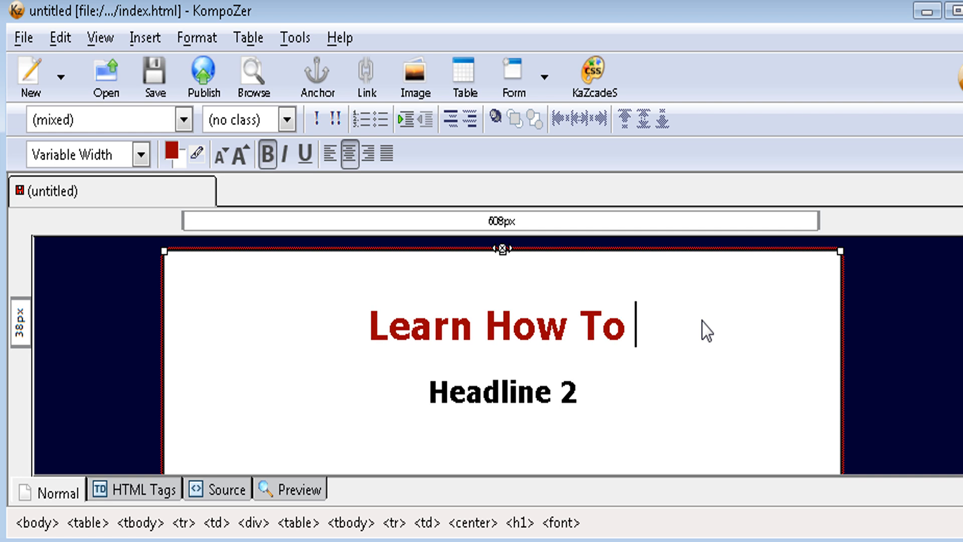
type("Make M")
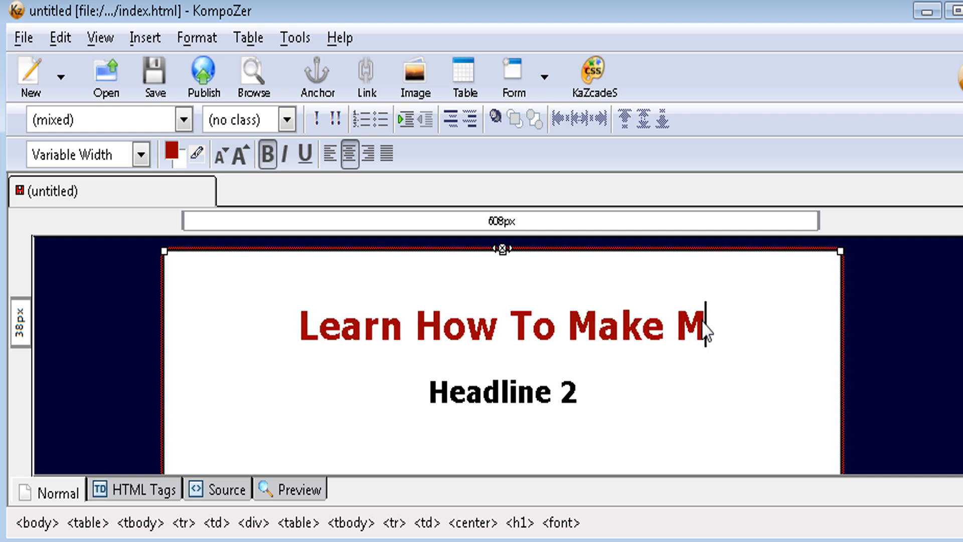
type("oney")
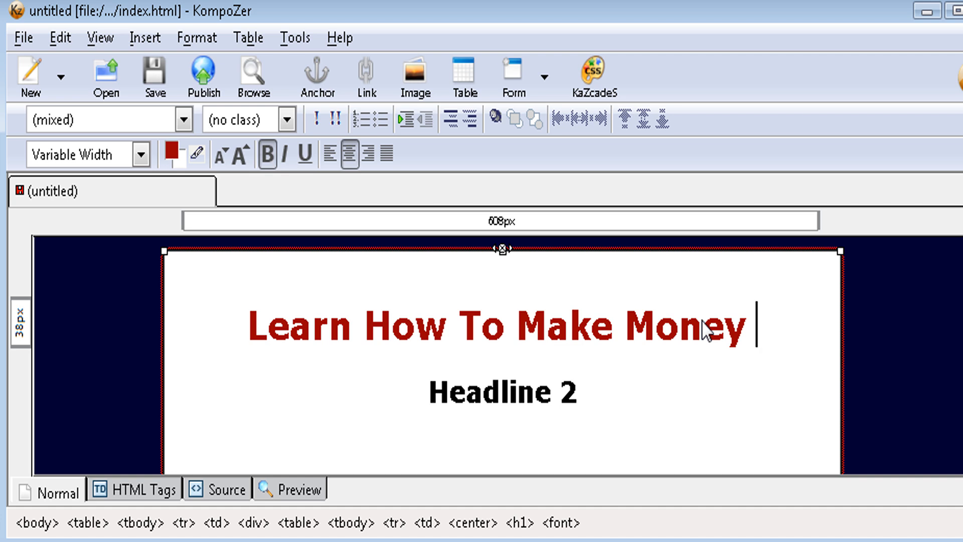
type("From")
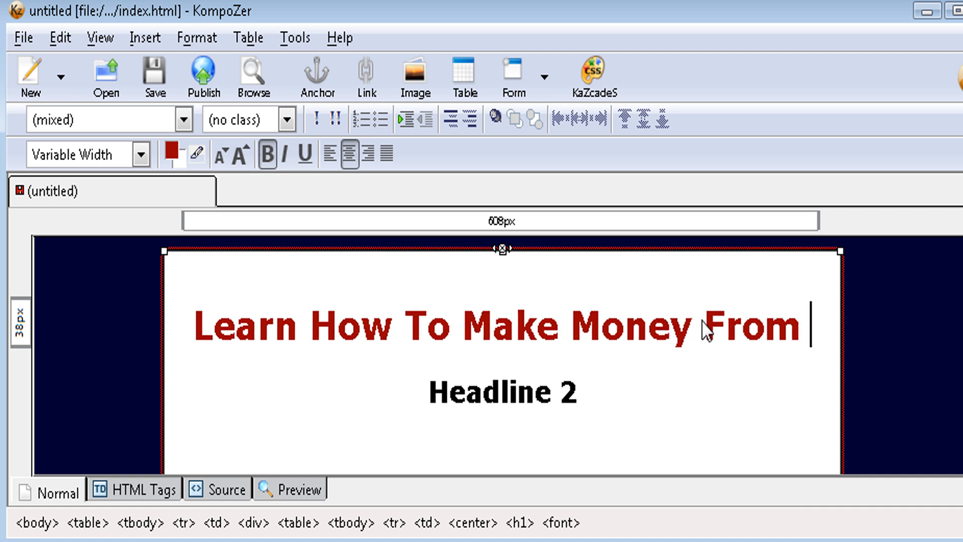
type("Pri")
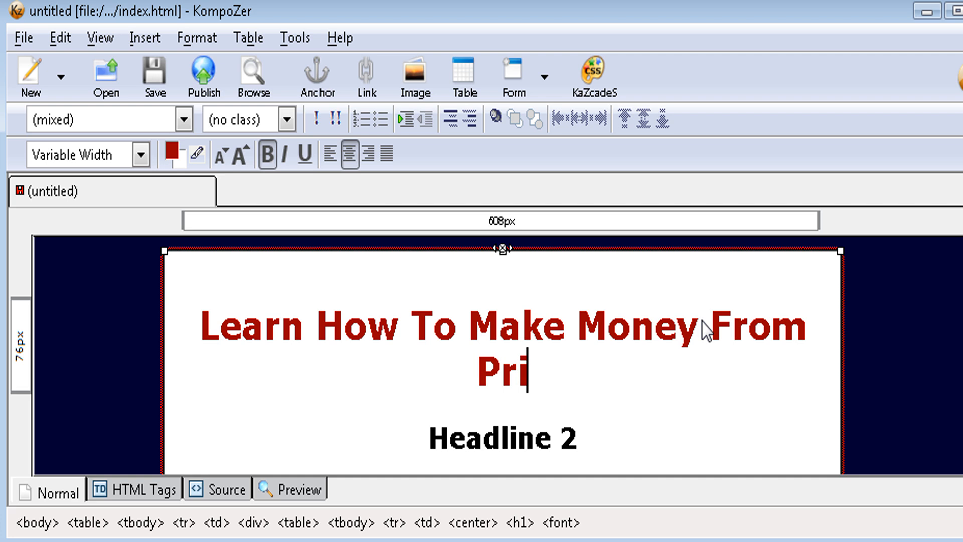
type("vate Labe")
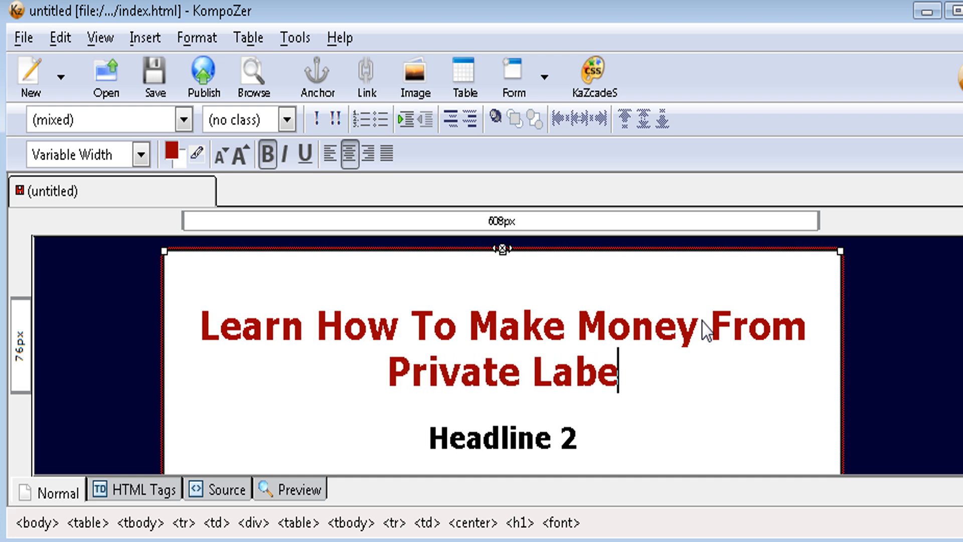
type("l")
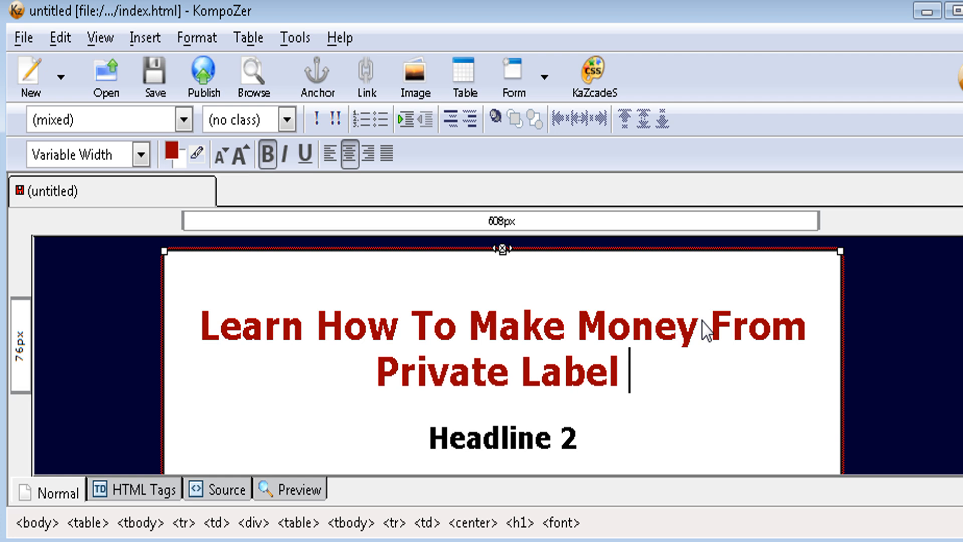
type("Pro")
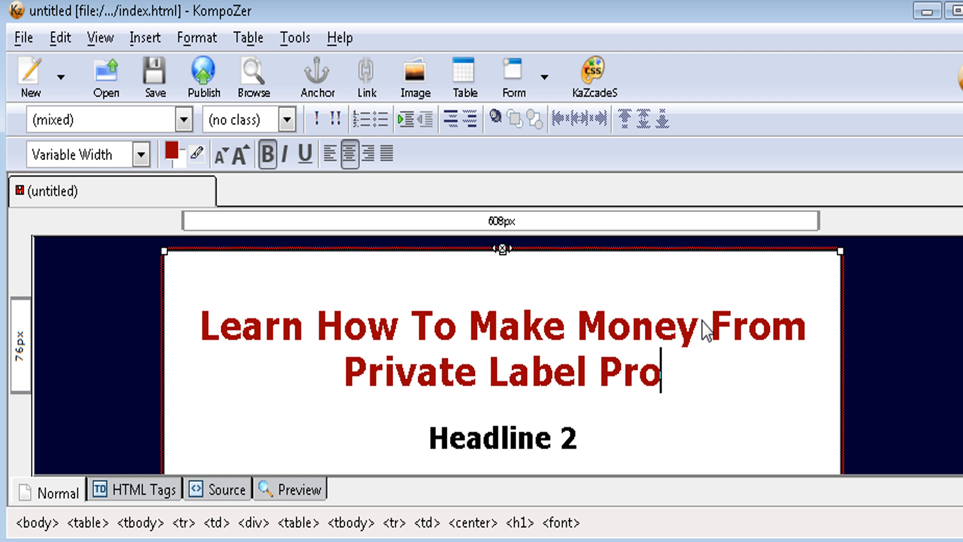
type("duct")
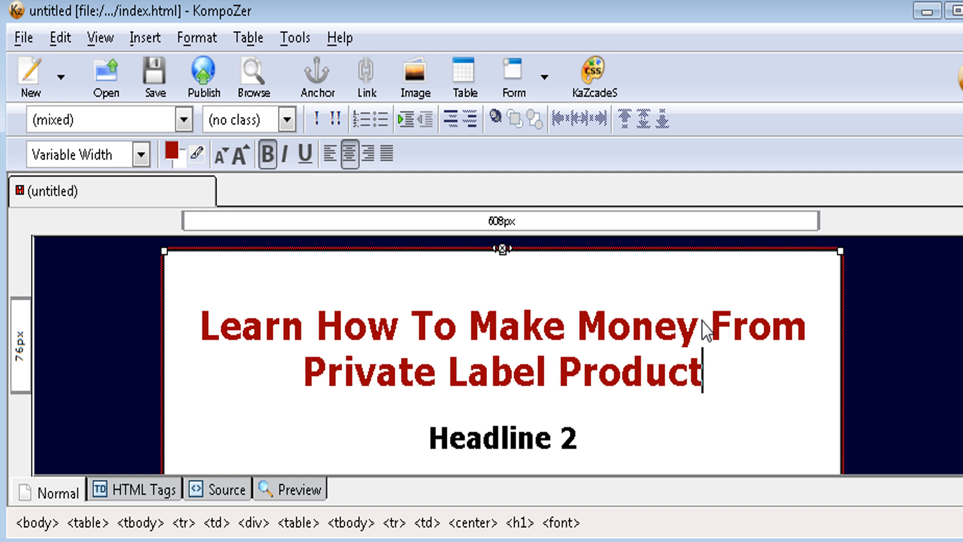
type("s")
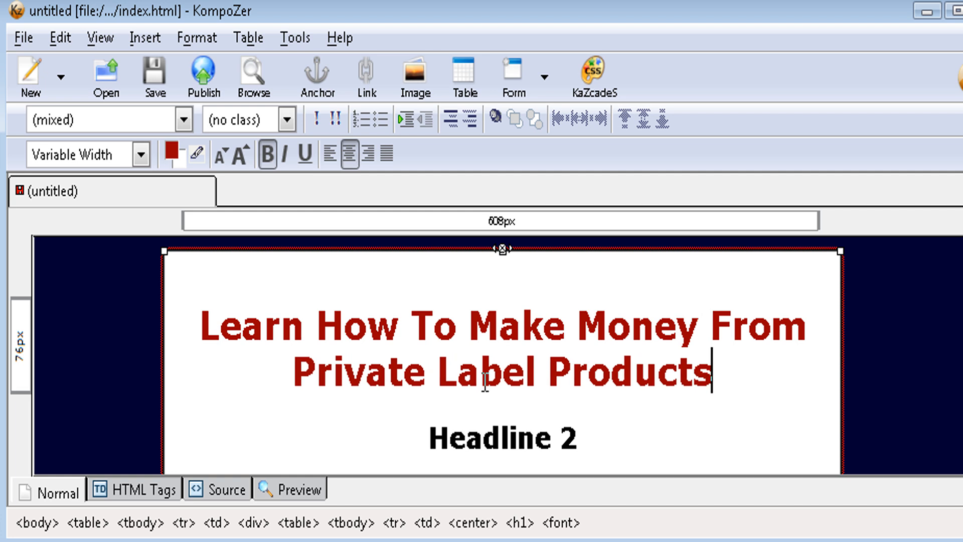
scroll("down", 3)
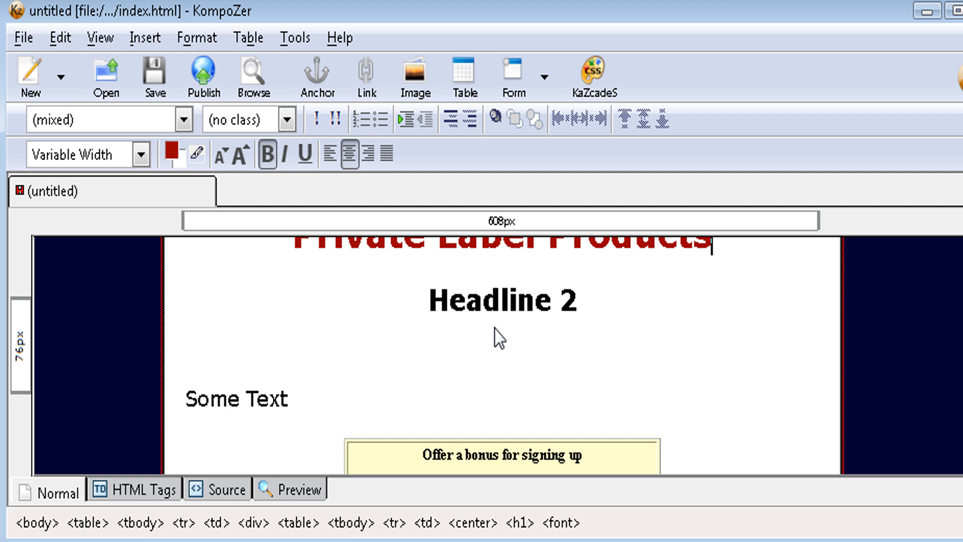
Overwrite 'Headline 2' with 'Our Free Course Shows You How'
double_click(488, 300)
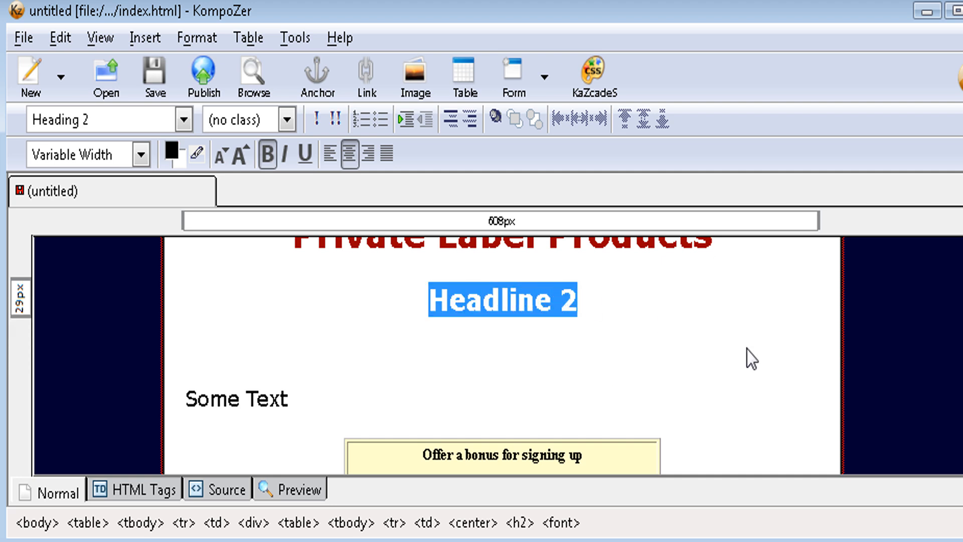
type("o")
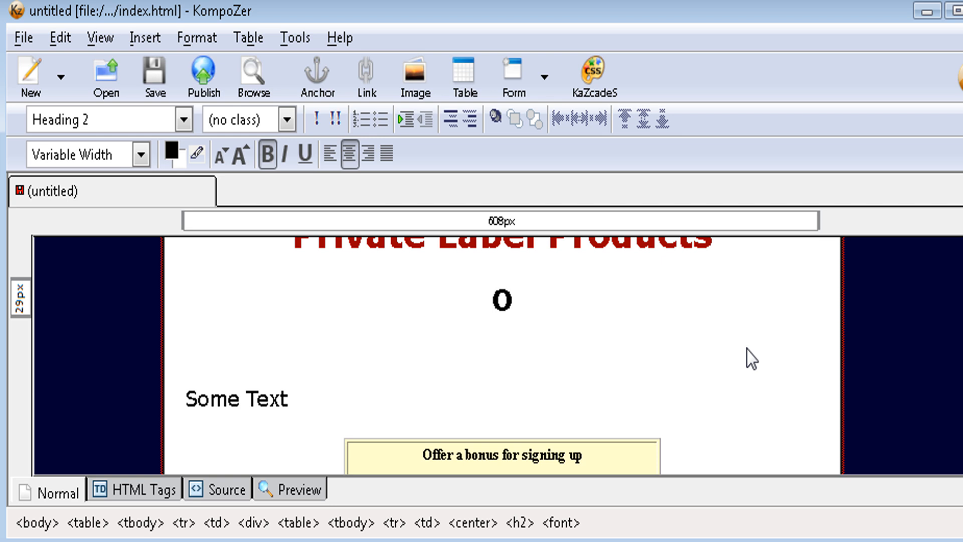
type("ur Fr")
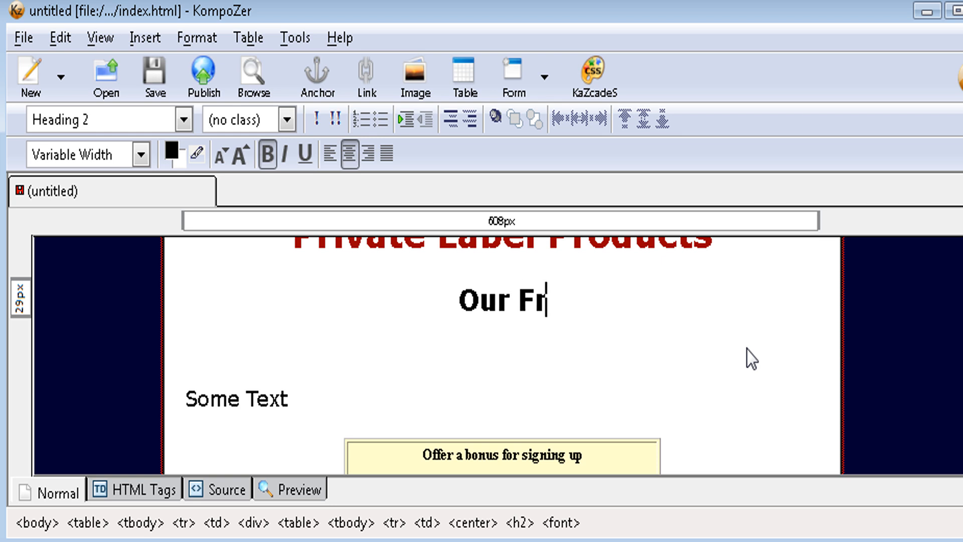
type("ee C")
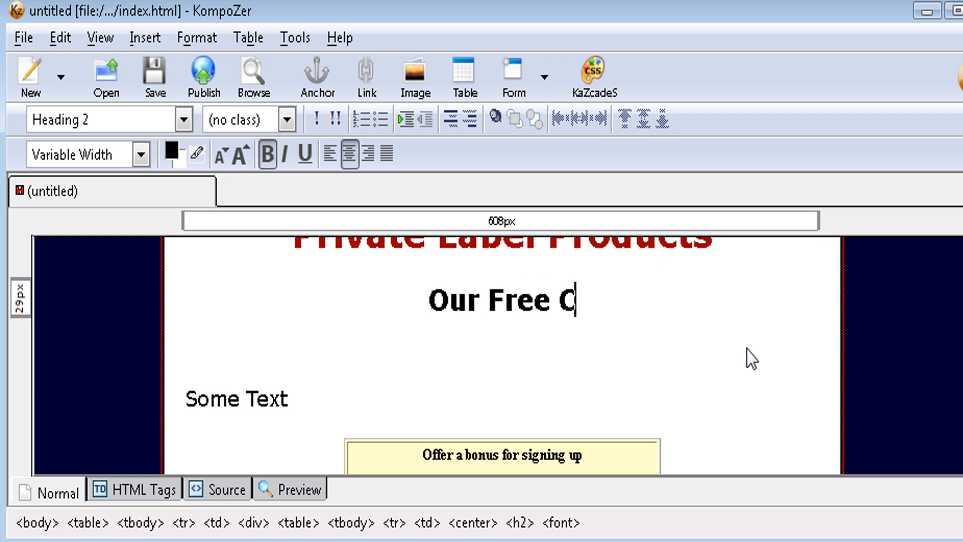
type("ourse Sho")
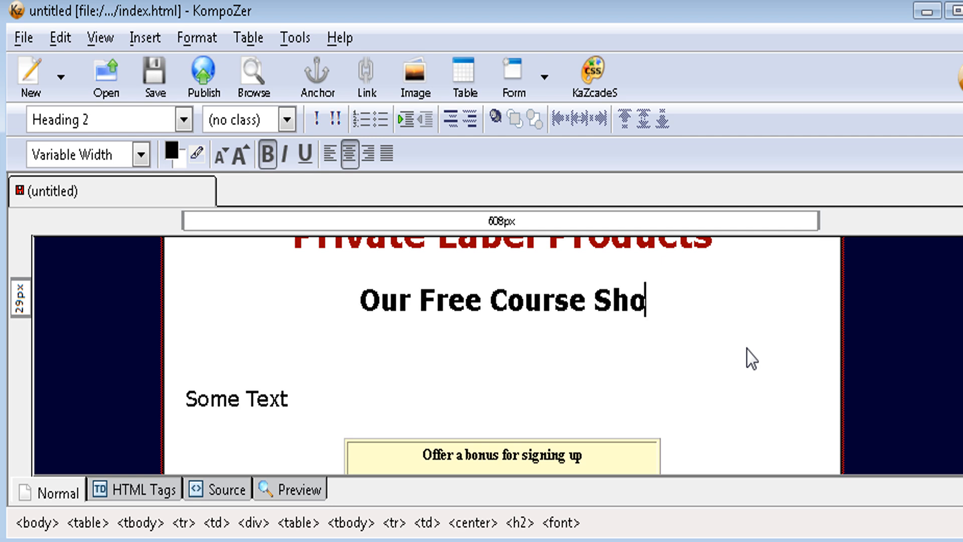
type("ws You")
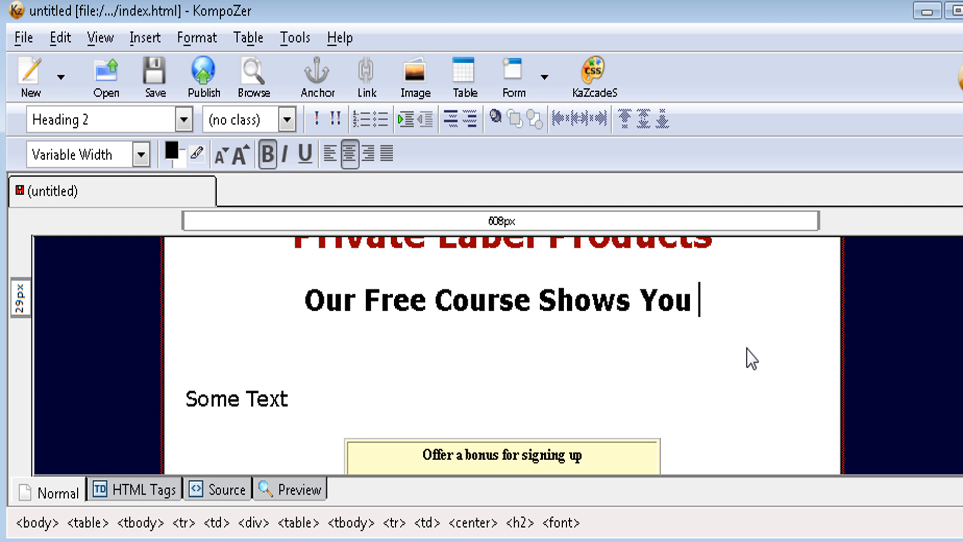
type("How")
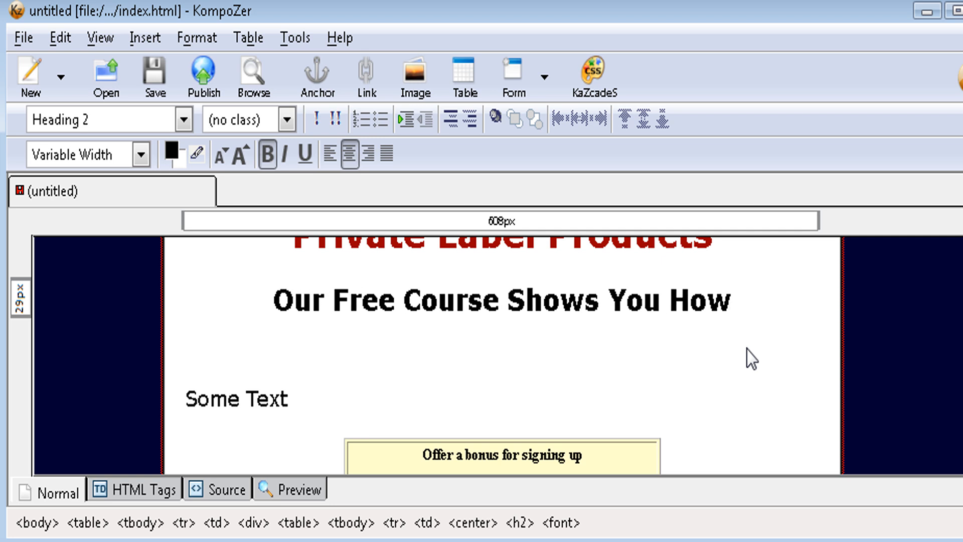
left_click(730, 301)
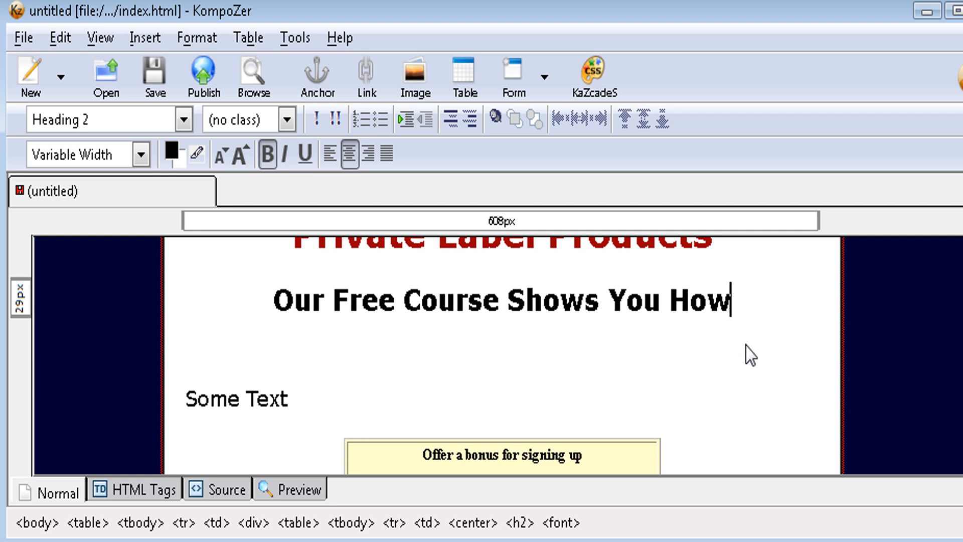
scroll("down", 3)
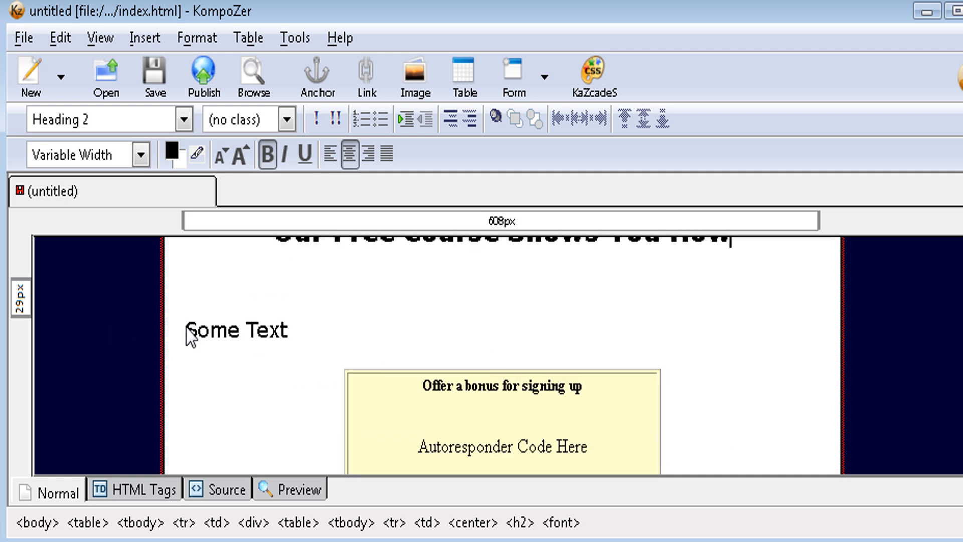
Replace 'Some Text' with the private-label intro paragraphs and centre them
triple_click(236, 330)
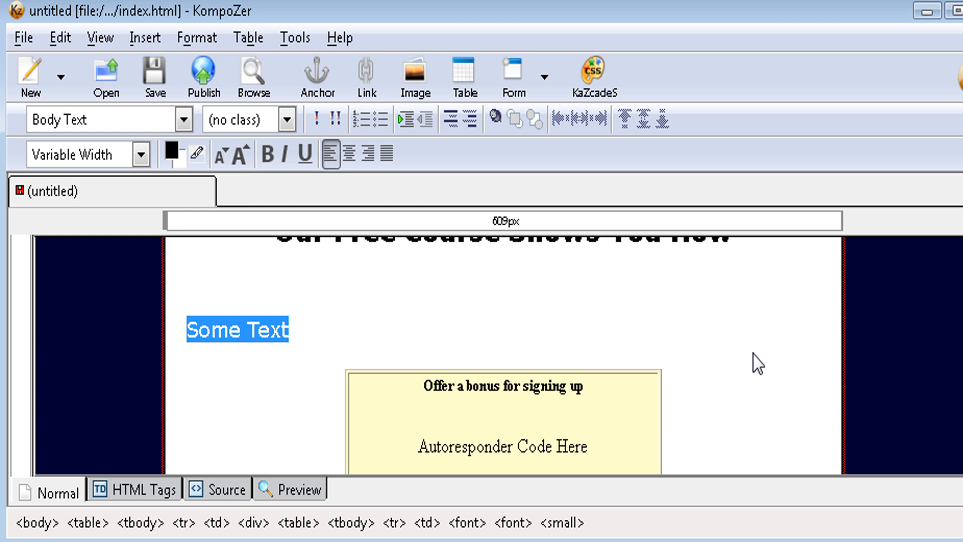
mouse_move(17, 435)
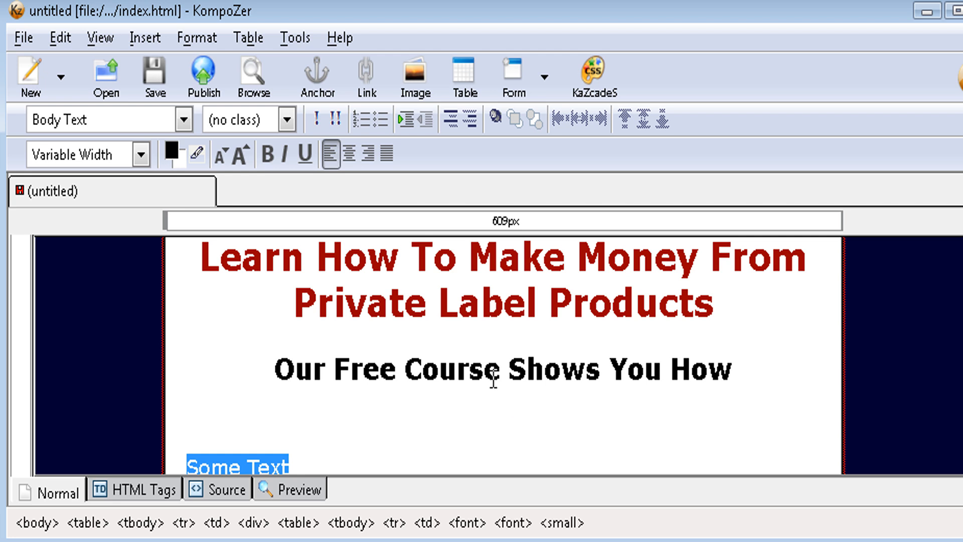
scroll("down", 3)
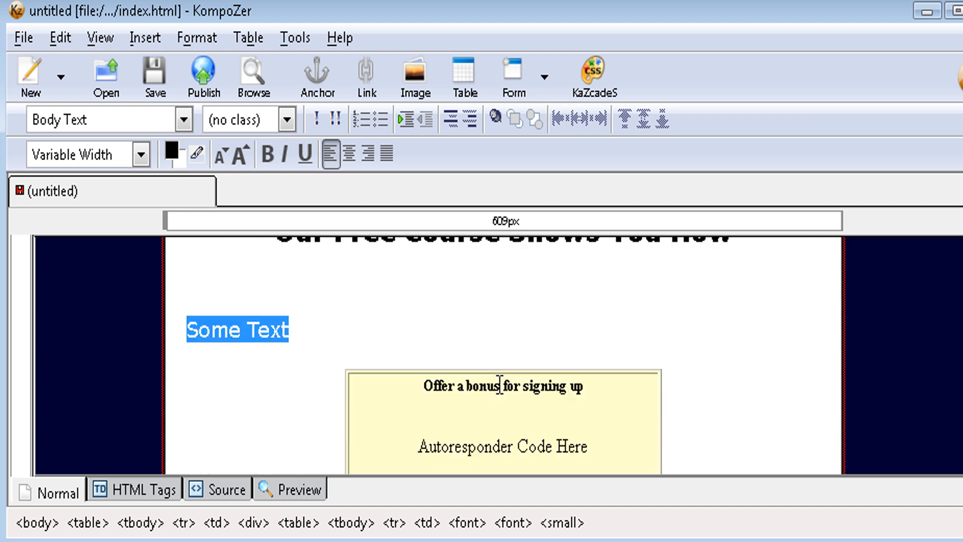
type("Making money from private label products is not difficult at all. I will show you how to do it in our 5 part moni course.")
type("Just fill out the form below to get started")
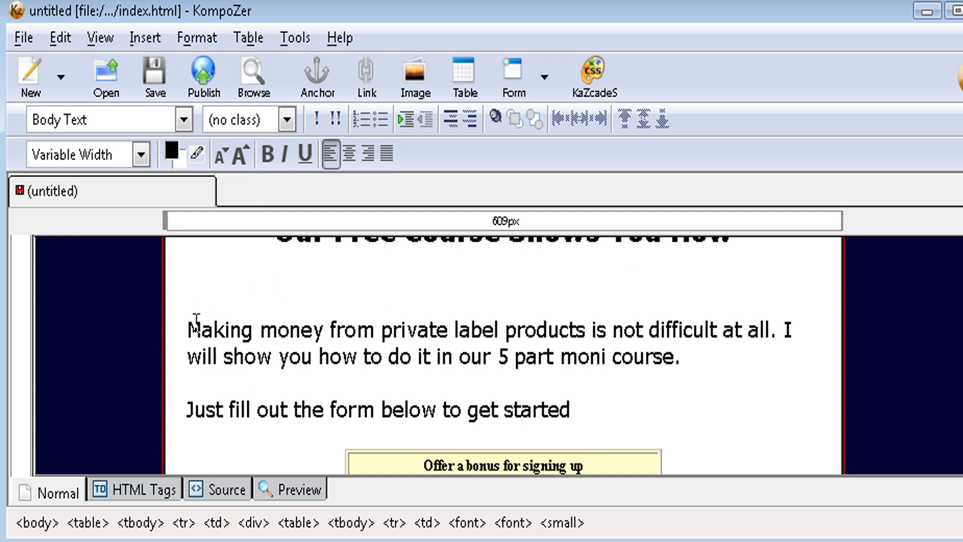
left_click_drag(189, 329, 539, 410)
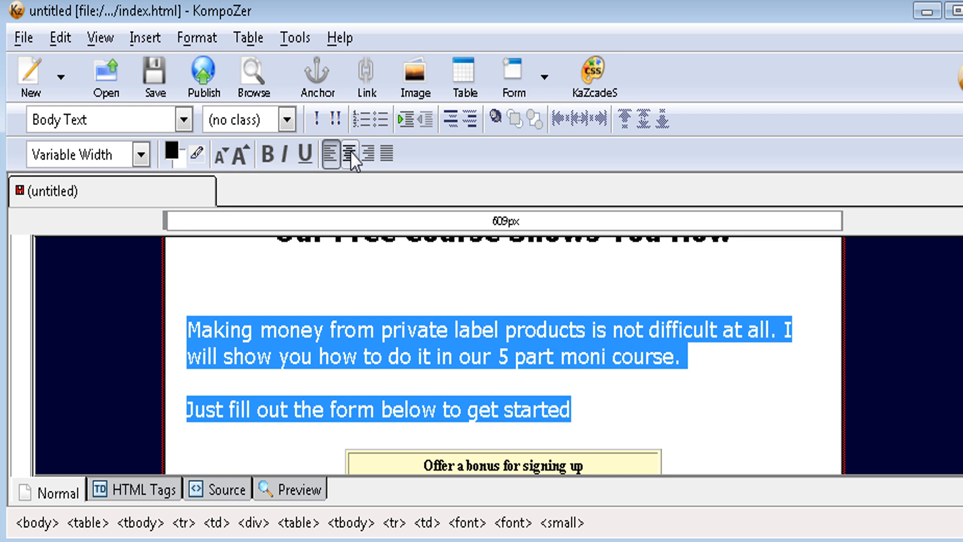
left_click(350, 154)
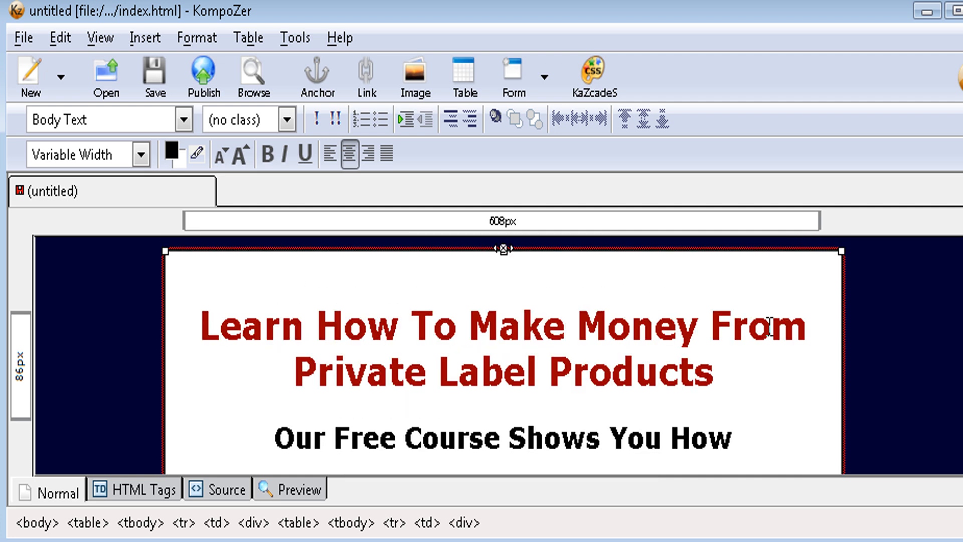
Select the 'Autoresponder Code Here' placeholder in the yellow sign-up box
scroll("down", 3)
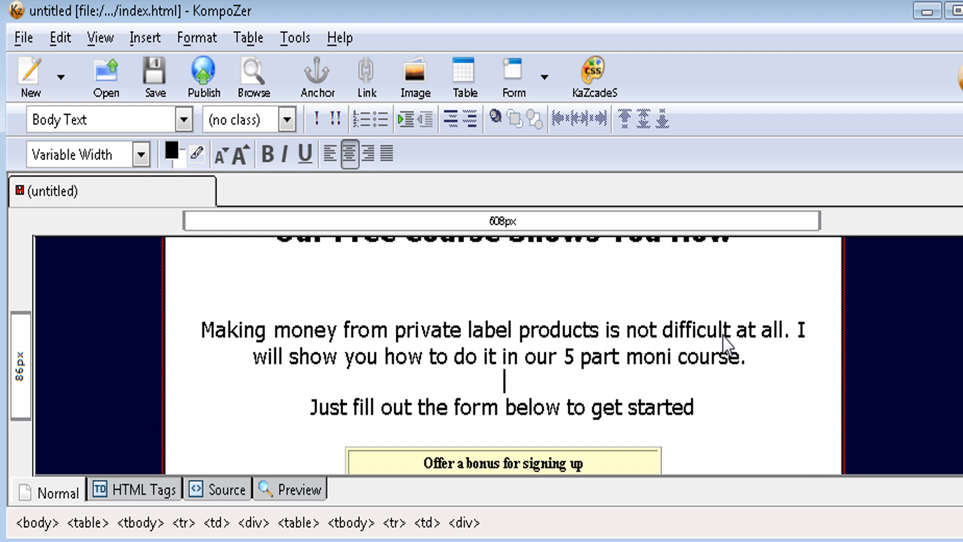
mouse_move(775, 337)
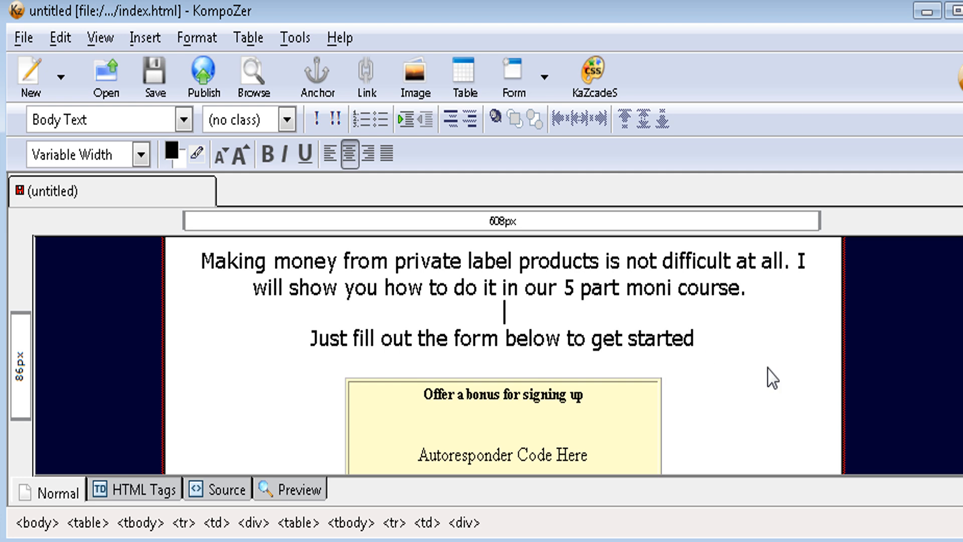
mouse_move(703, 375)
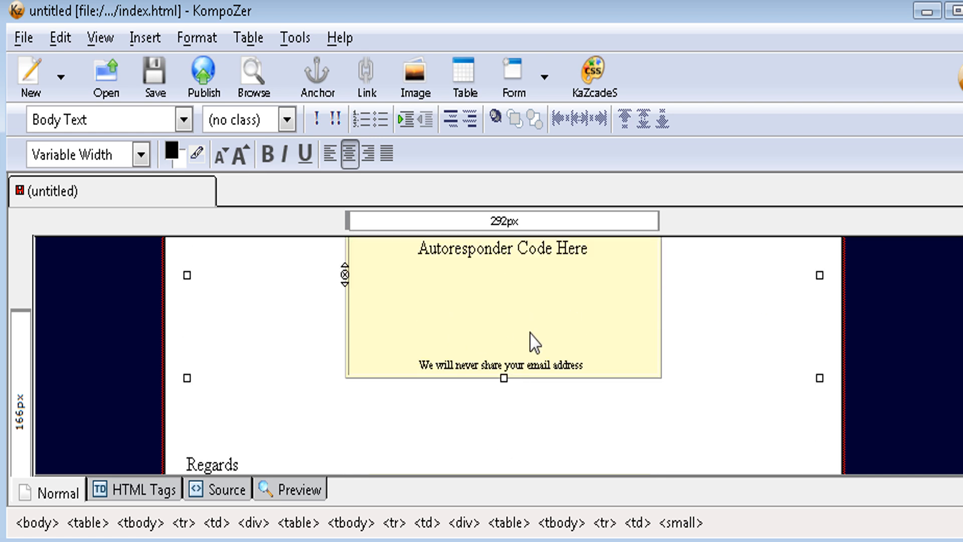
double_click(501, 248)
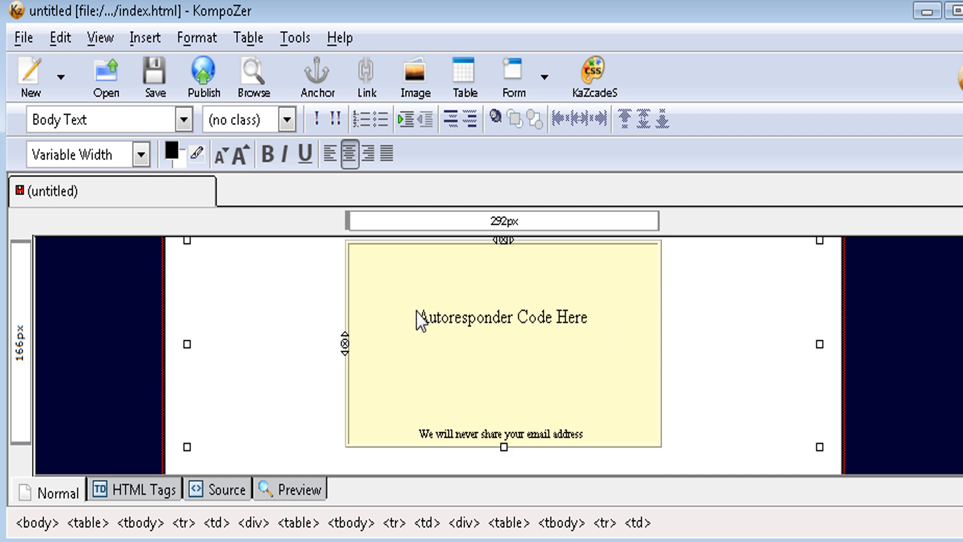
mouse_move(668, 328)
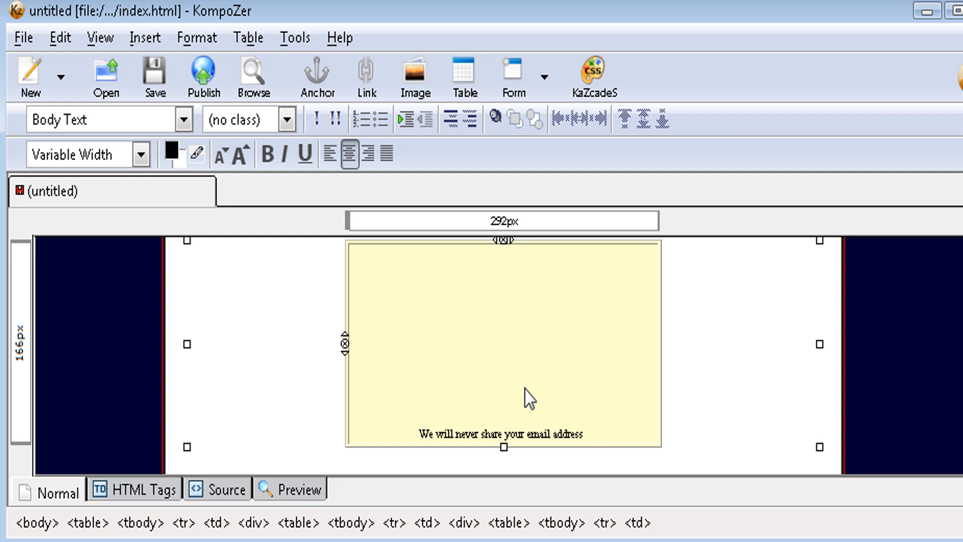
Insert the autoresponder form HTML code into the yellow box via Insert > HTML
left_click(145, 38)
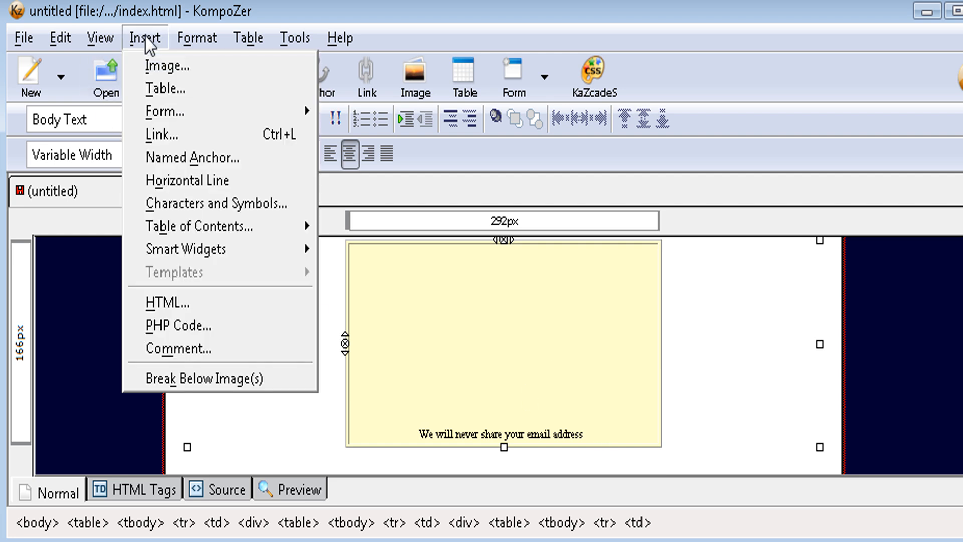
mouse_move(165, 88)
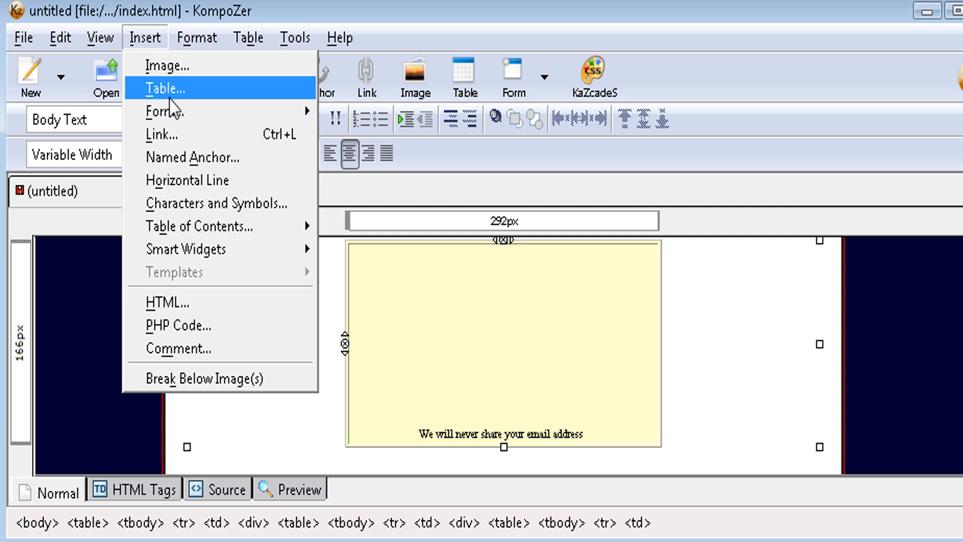
mouse_move(209, 157)
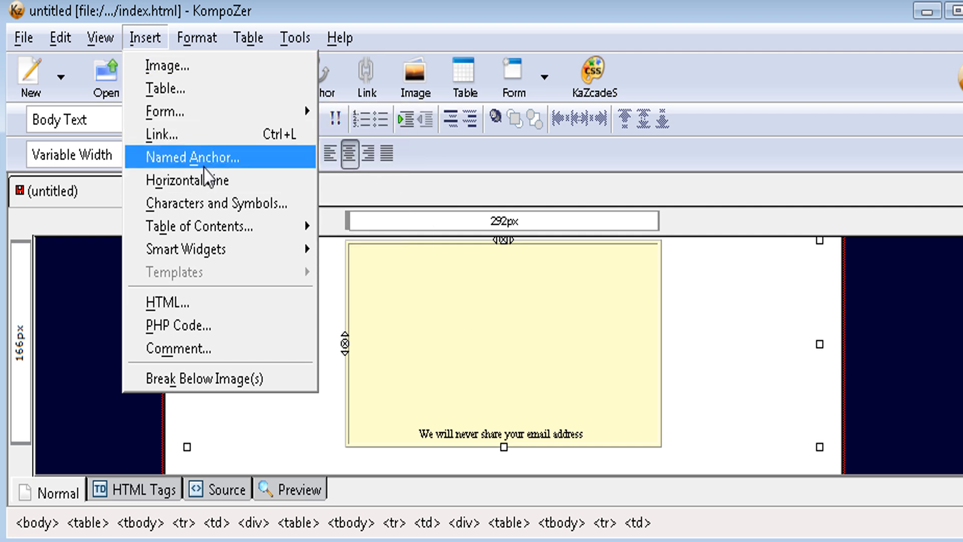
mouse_move(206, 180)
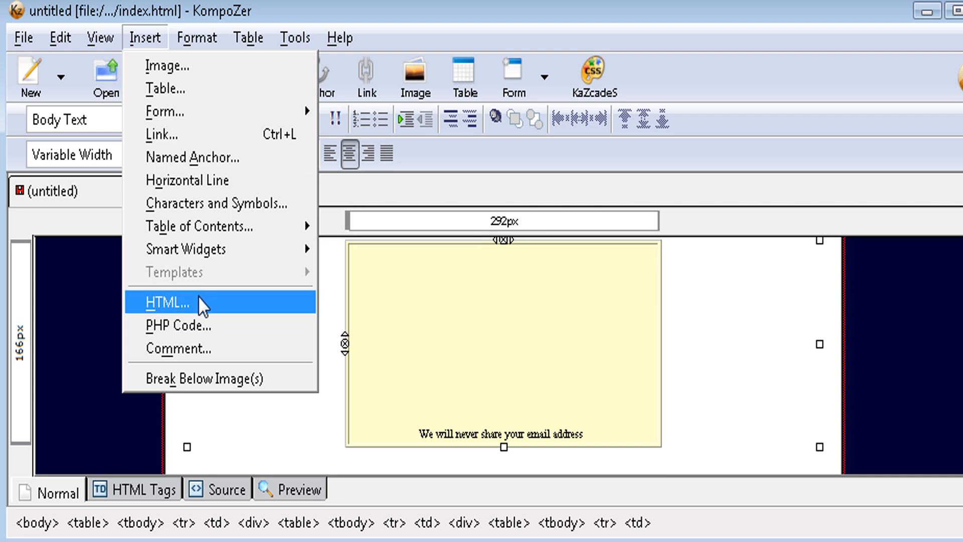
left_click(170, 302)
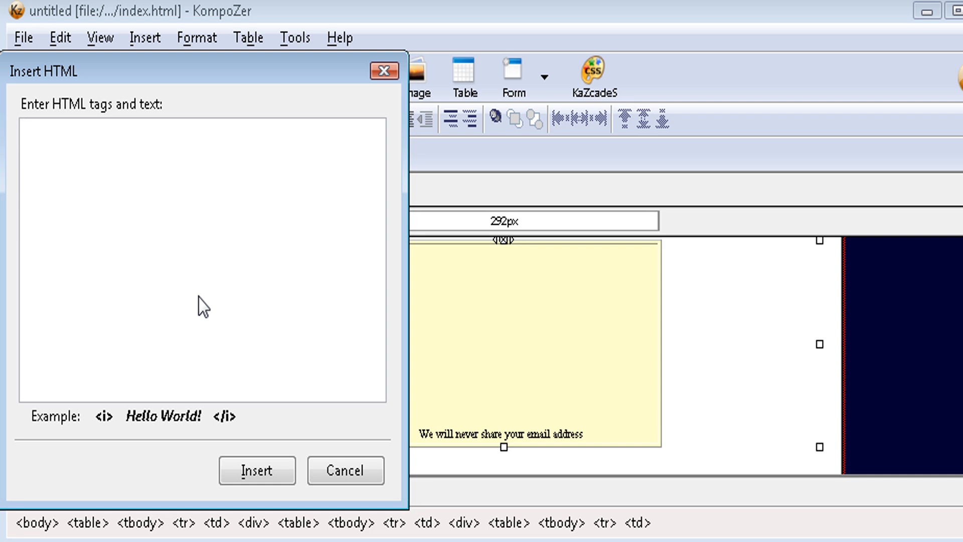
left_click(202, 129)
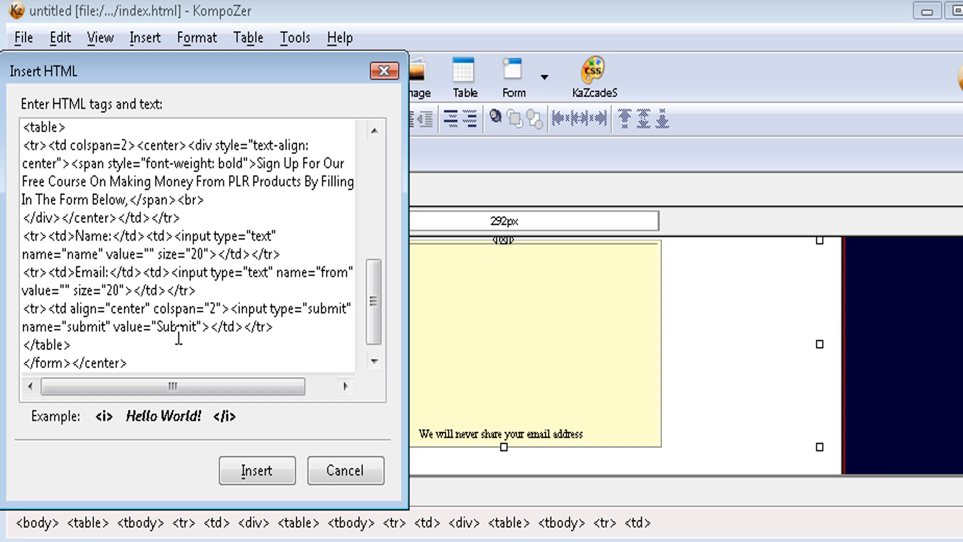
left_click(256, 470)
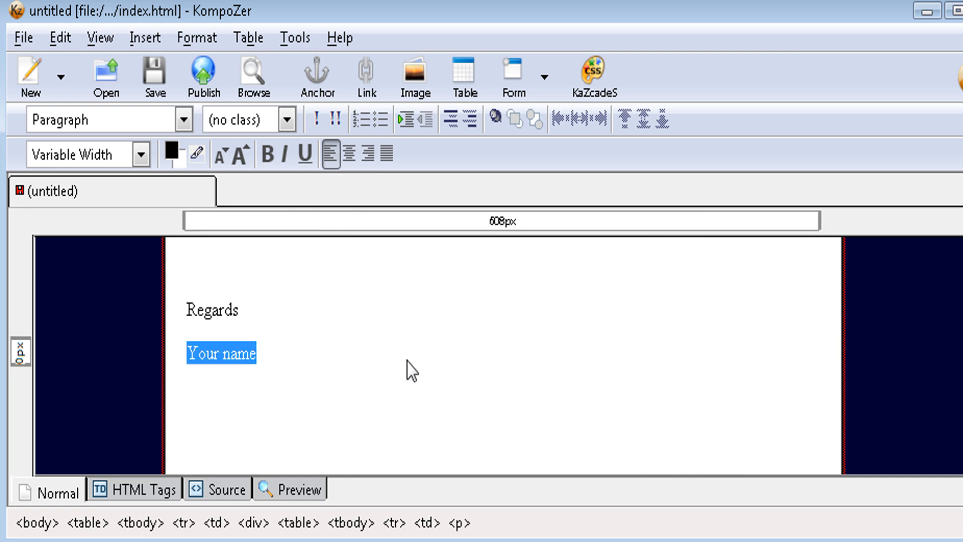
Replace the 'Your name' signature under Regards with 'Tim'
type("T")
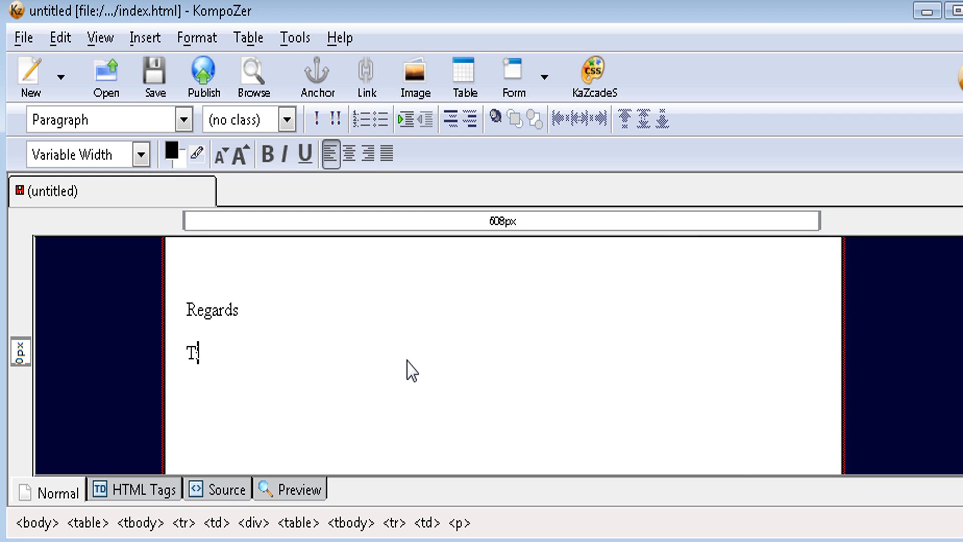
type("im")
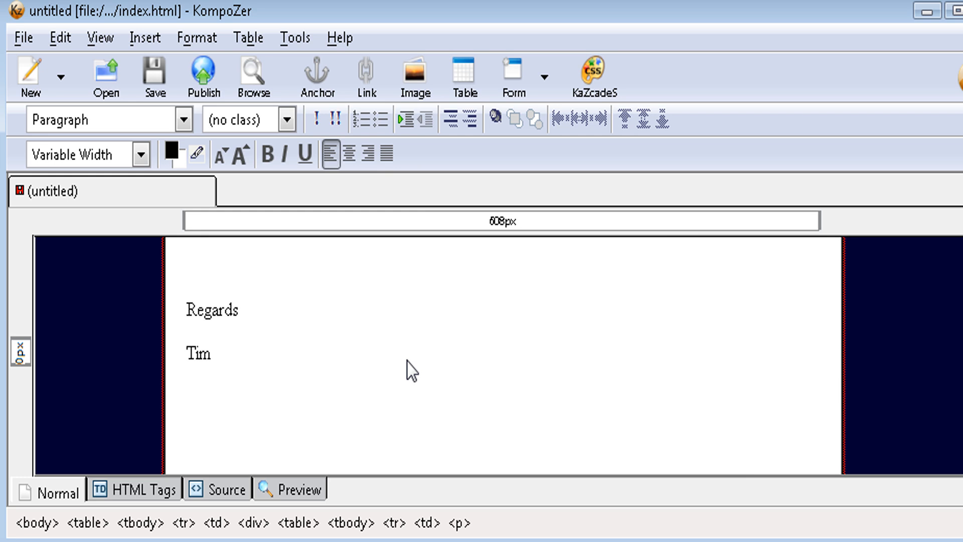
left_click(213, 353)
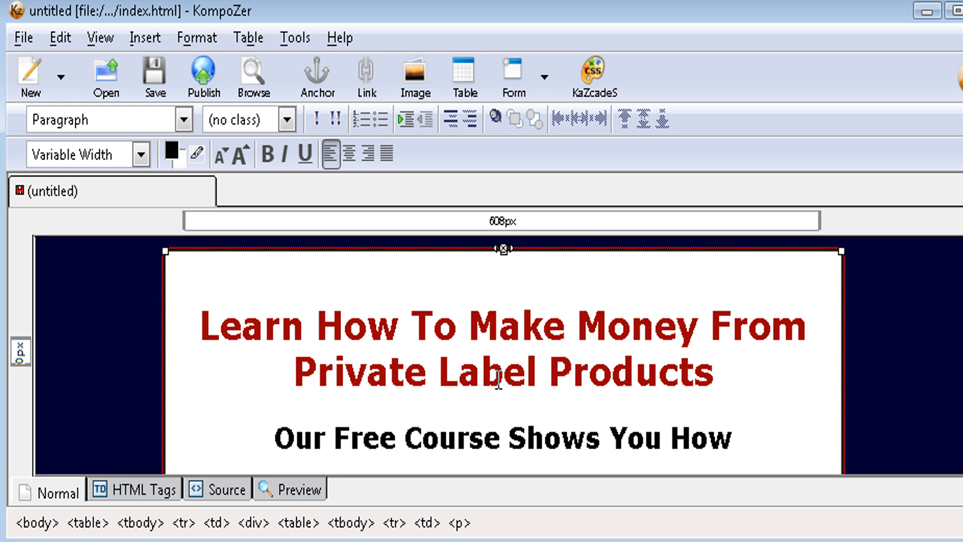
mouse_move(155, 76)
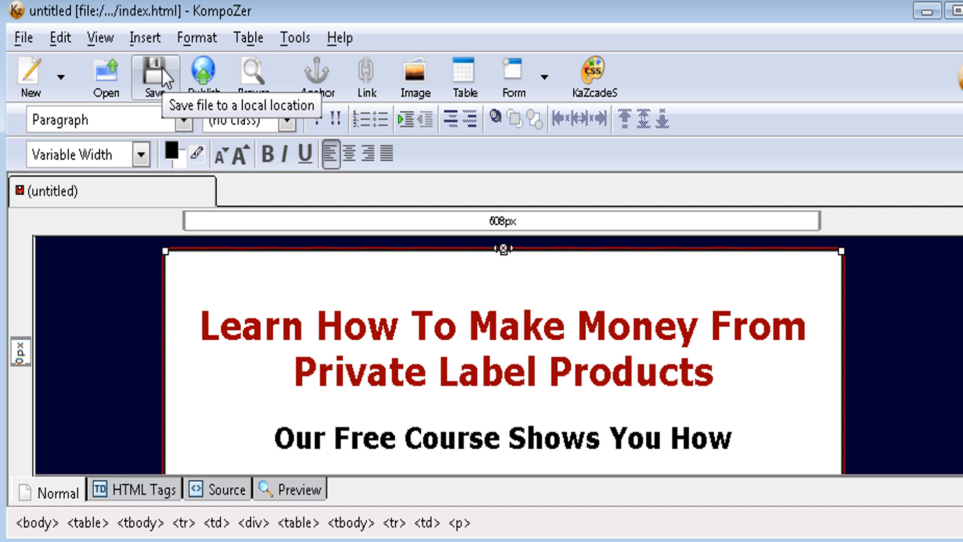
mouse_move(398, 238)
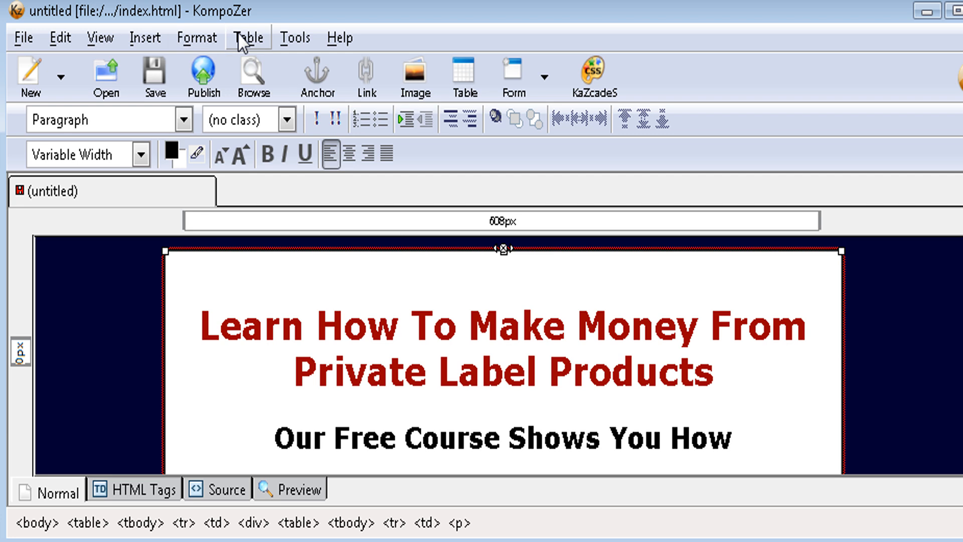
Enter the page title 'Make Money From Private Label Rights Products' in Page Properties
left_click(197, 37)
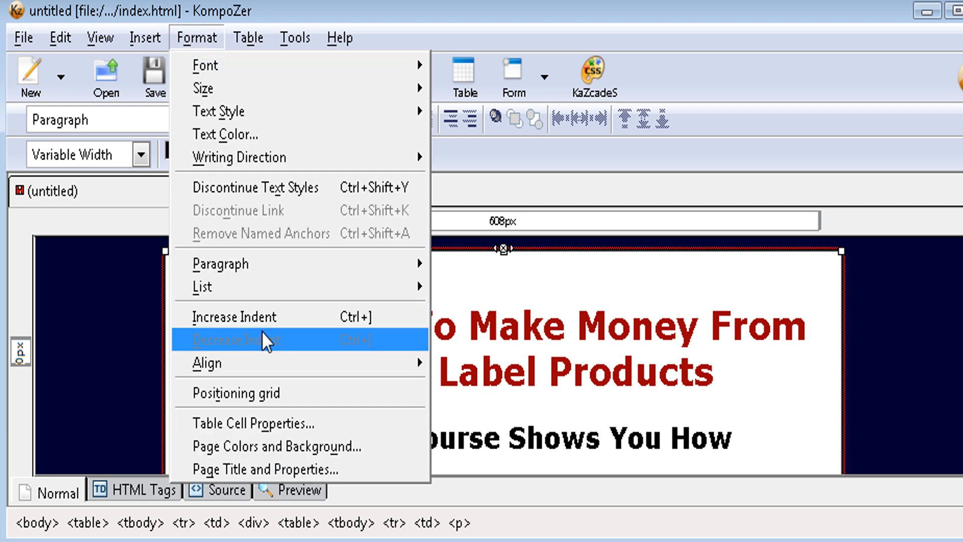
left_click(265, 468)
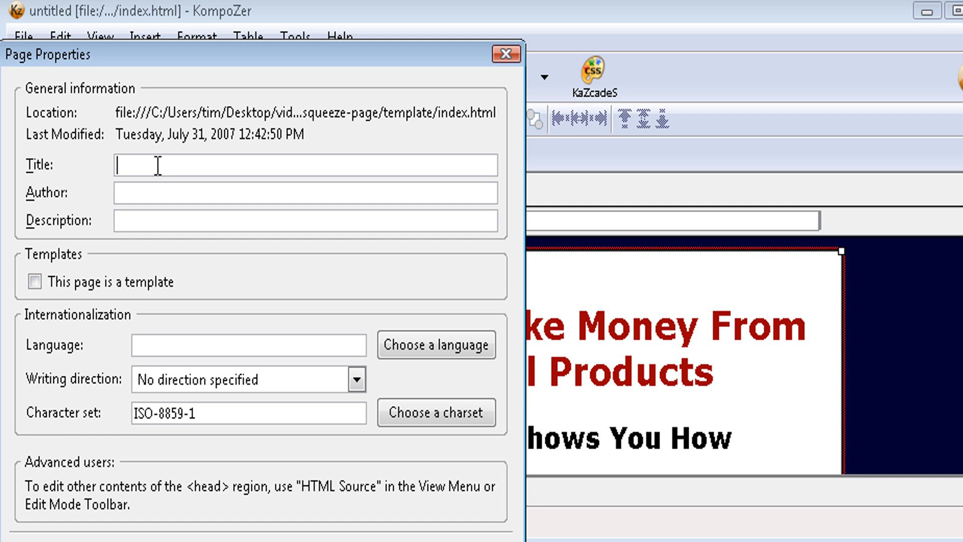
type("Make Mo")
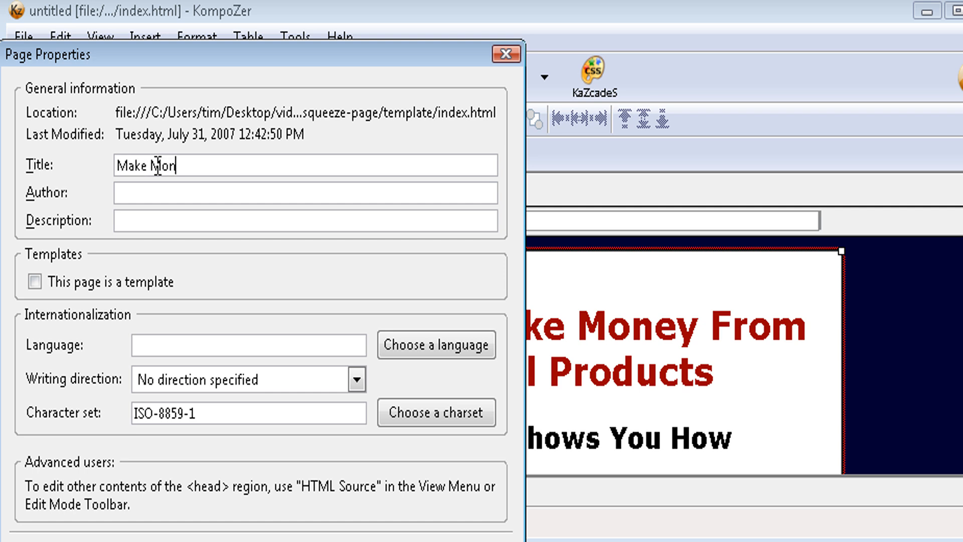
type("ney")
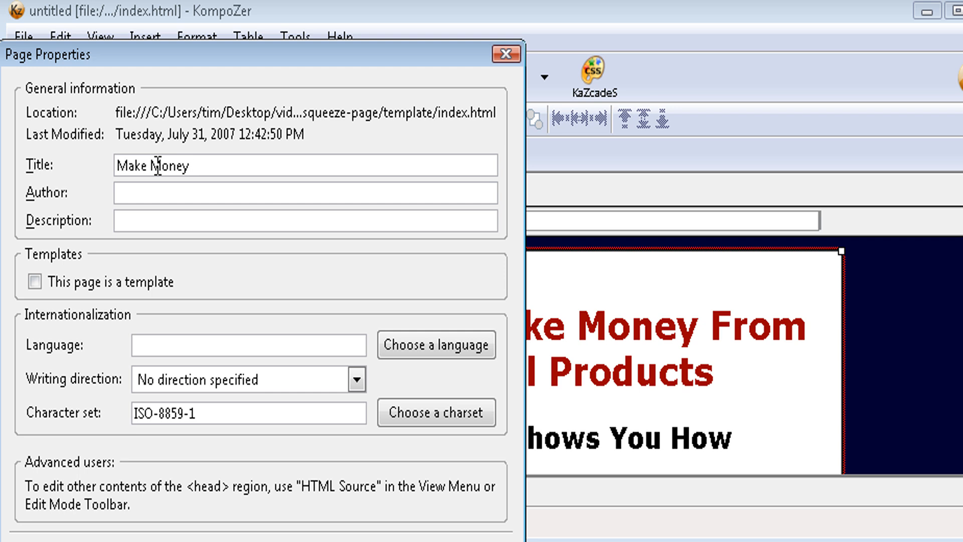
type("From")
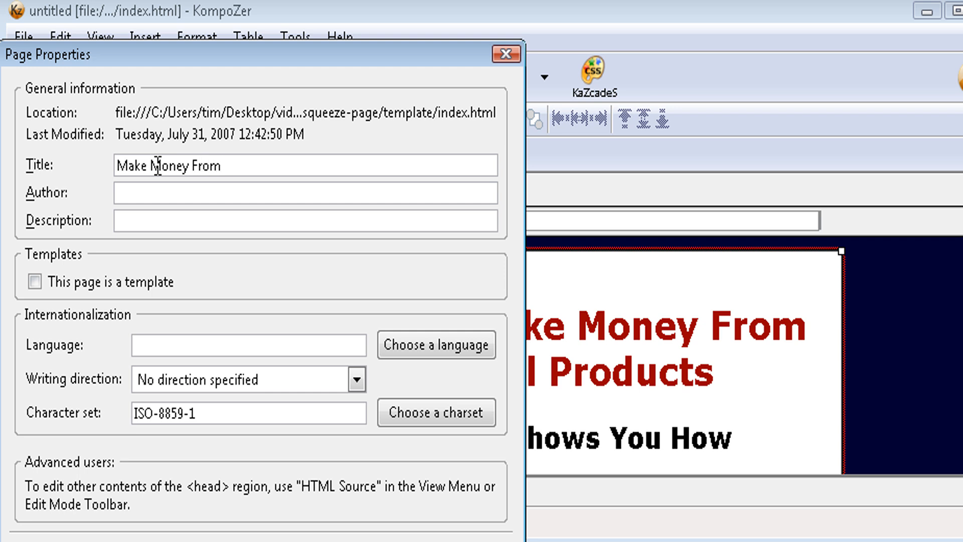
type("P")
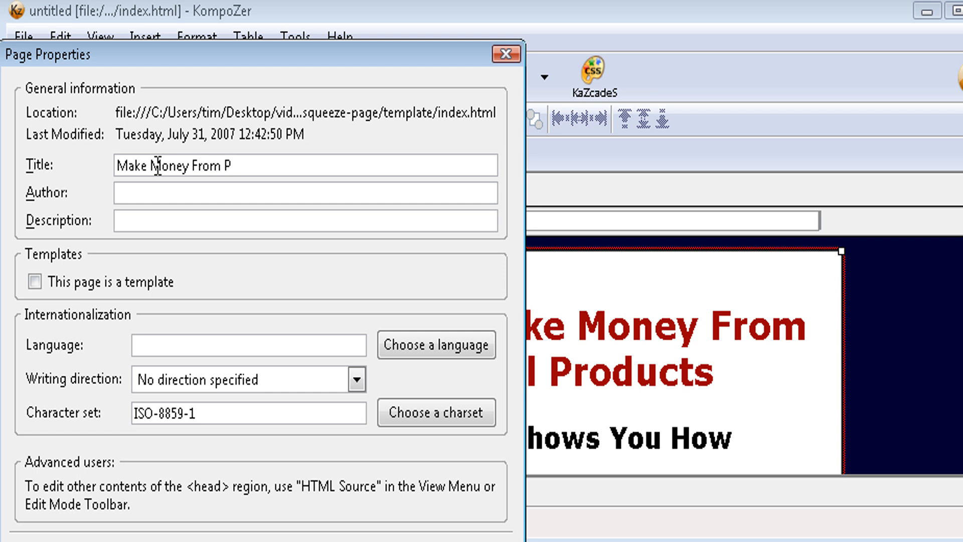
type("rivate")
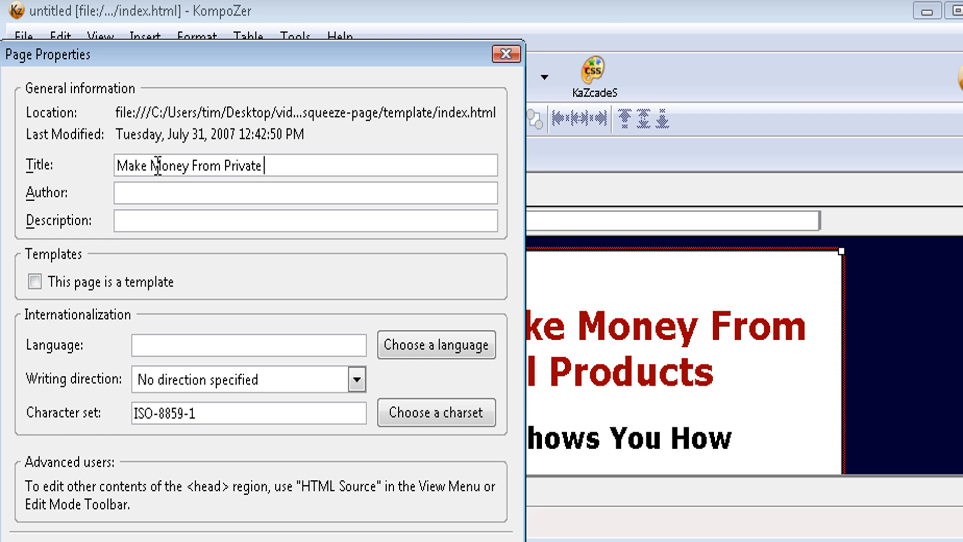
type("Label Rig")
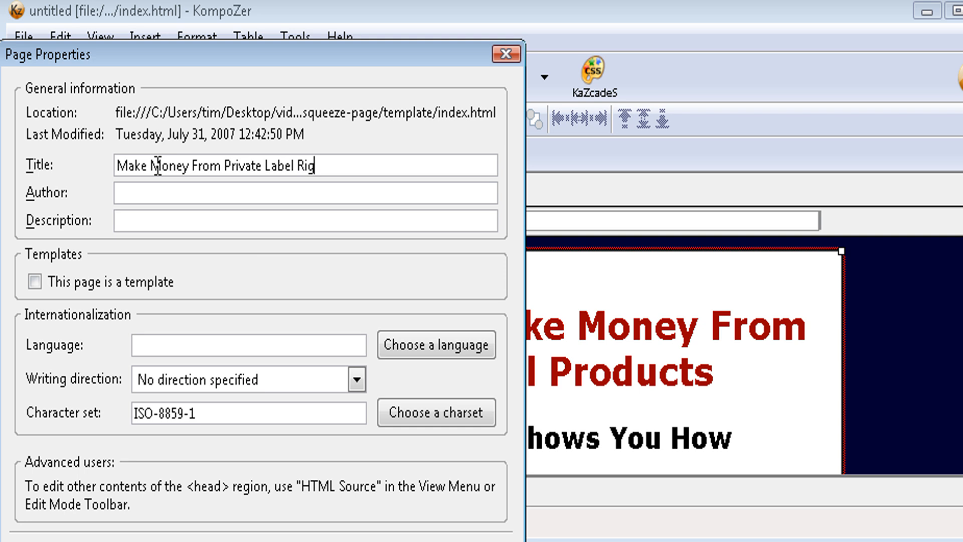
type("hts P")
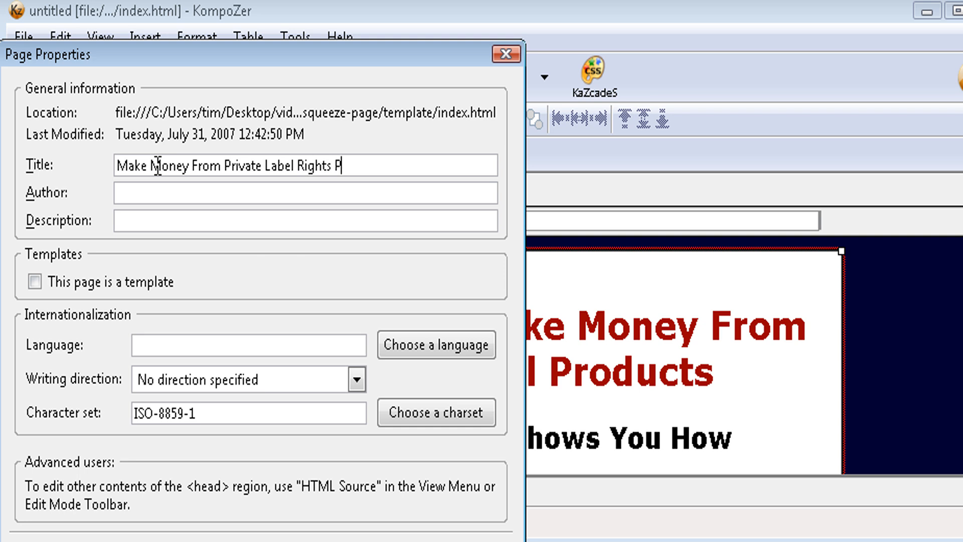
type("rod")
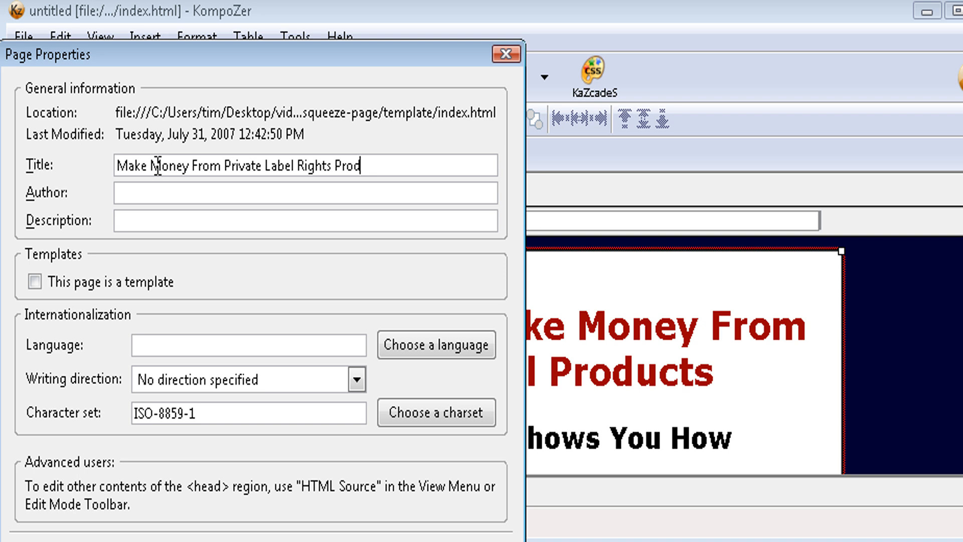
type("ucts")
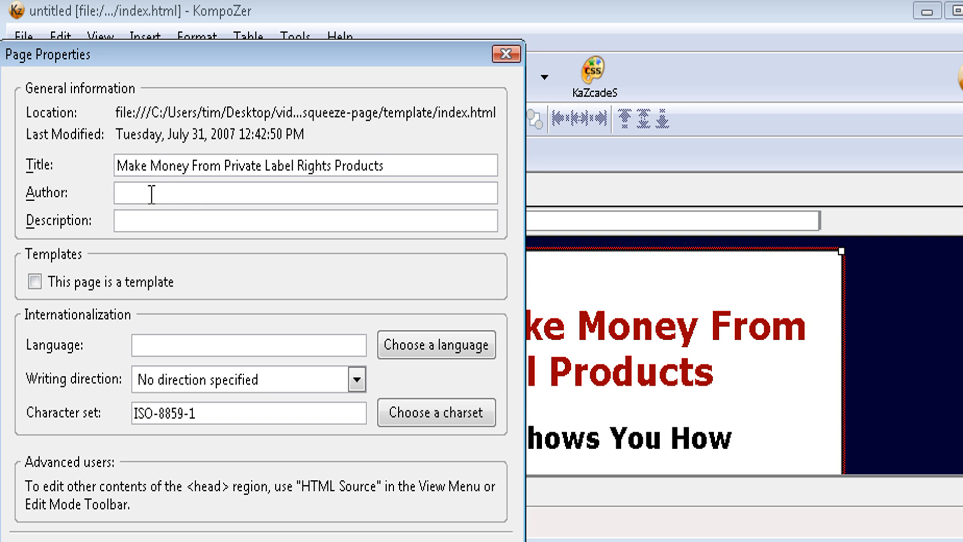
Set the description to 'Make Money From Private Label Rights Products' and apply the properties
left_click_drag(293, 165, 382, 165)
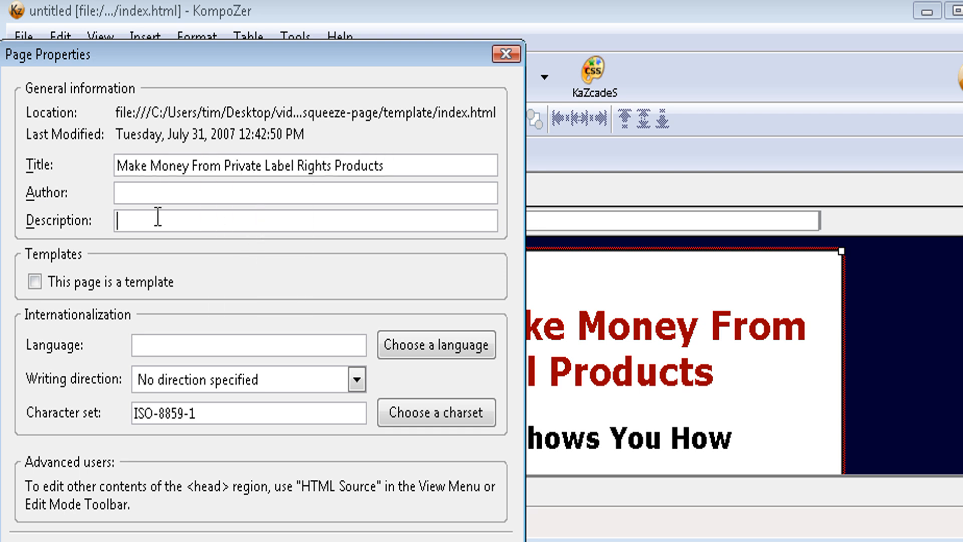
type("Make Money From Private Label Rights Products")
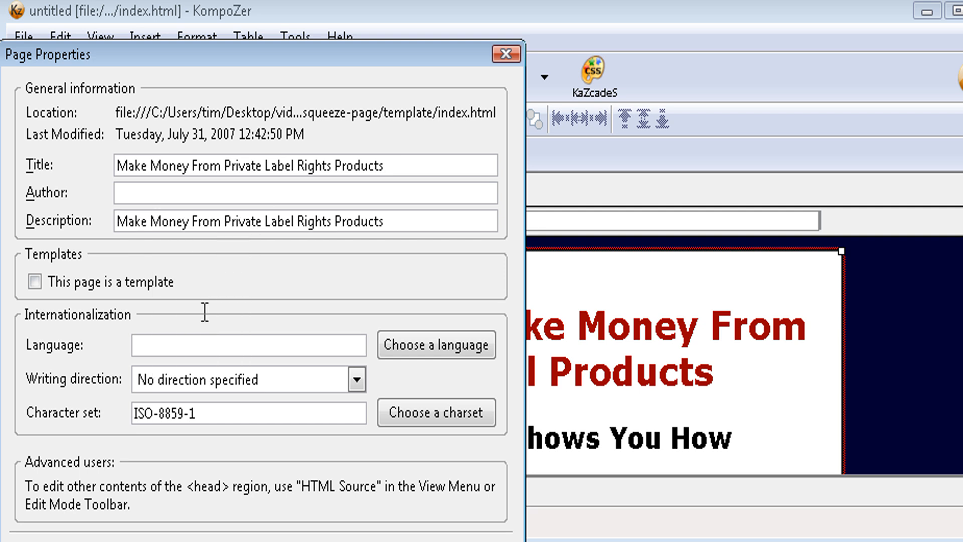
left_click(380, 221)
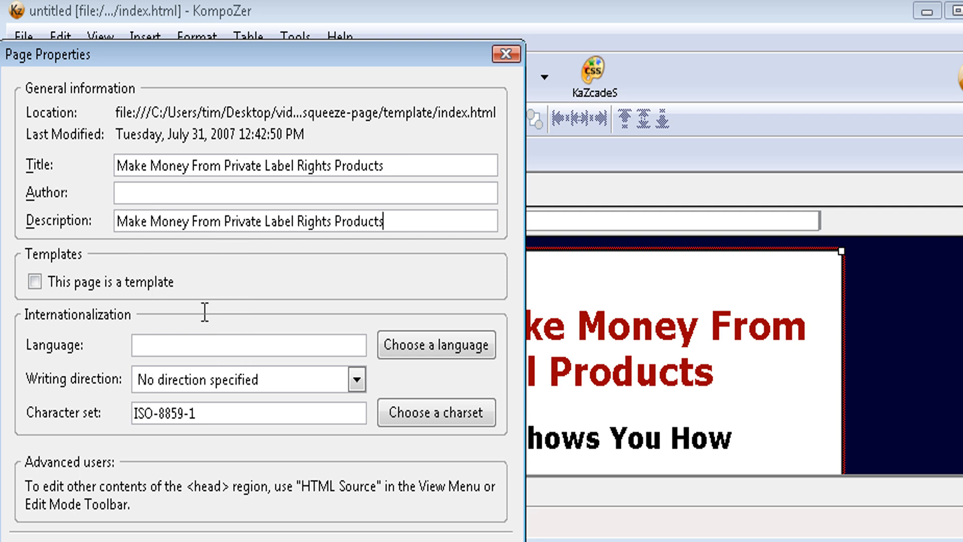
mouse_move(255, 66)
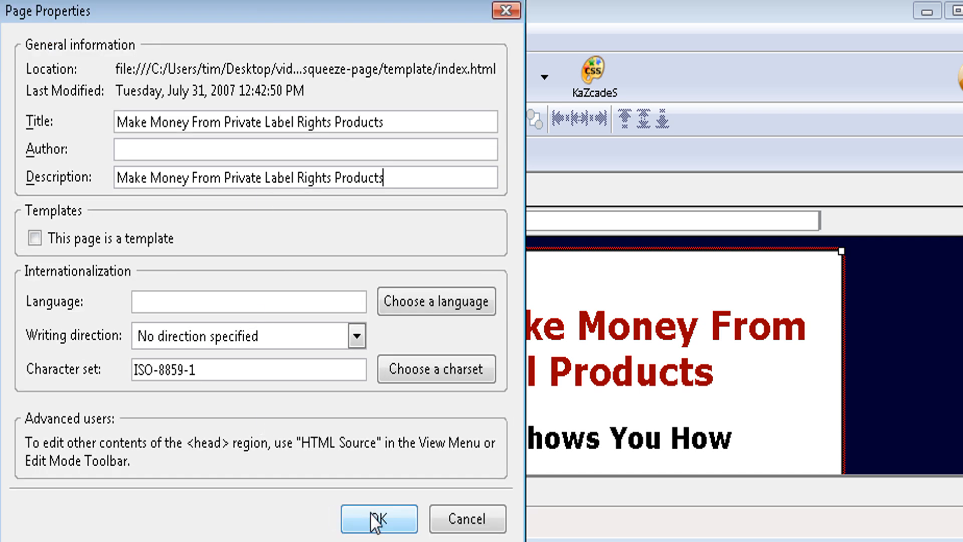
left_click(379, 518)
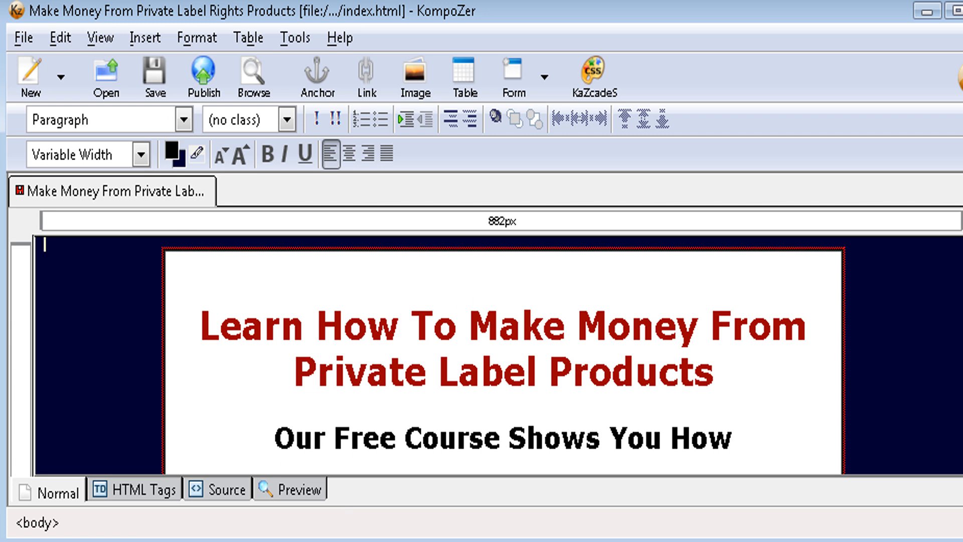
mouse_move(274, 27)
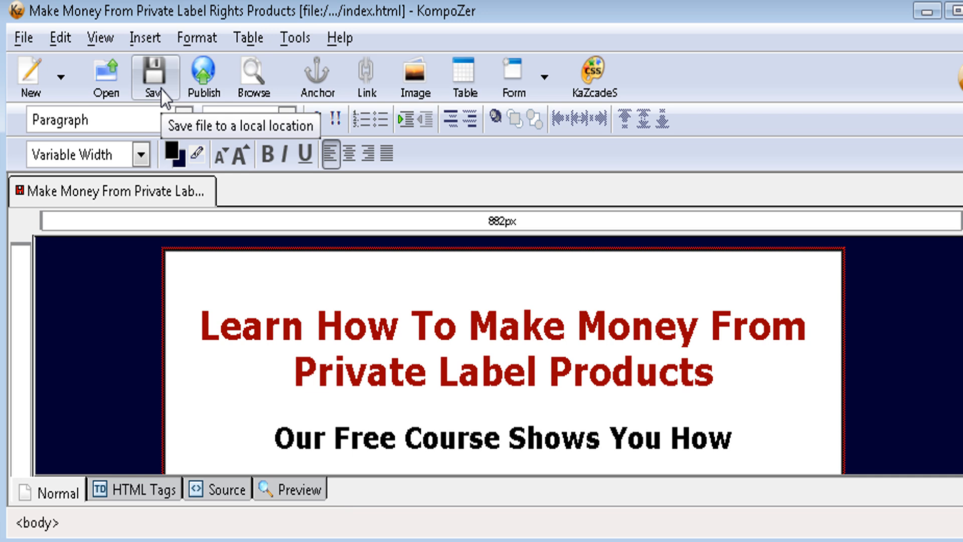
Save the edited page and preview it in Firefox
left_click(155, 76)
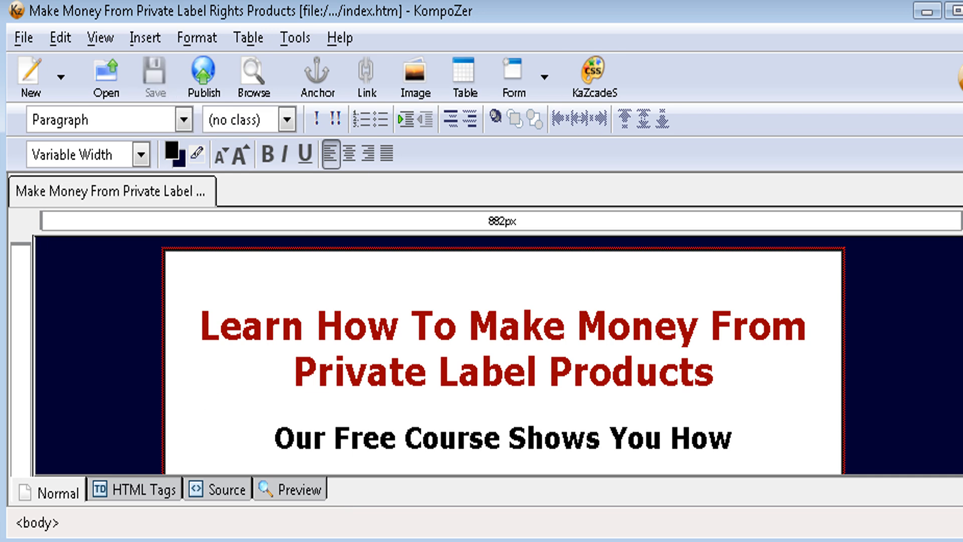
left_click(290, 488)
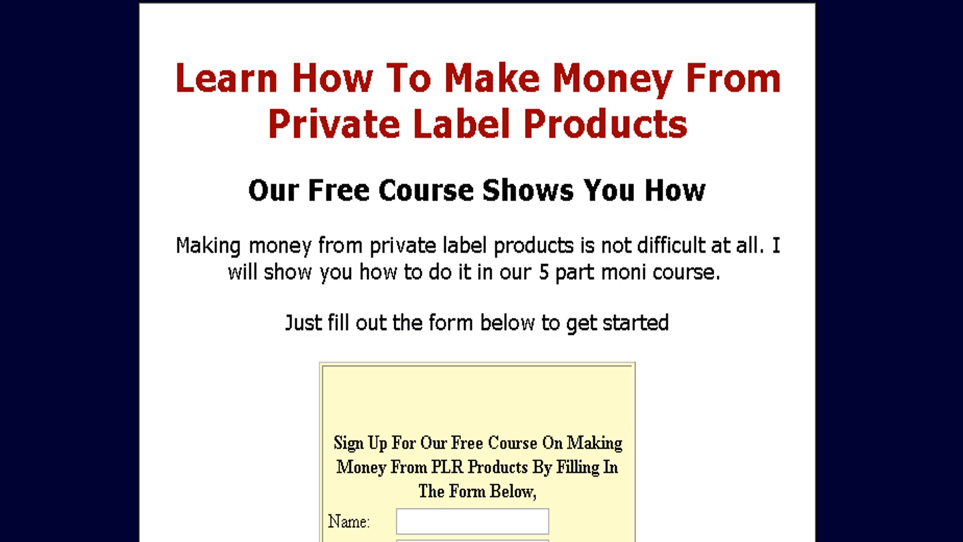
mouse_move(805, 384)
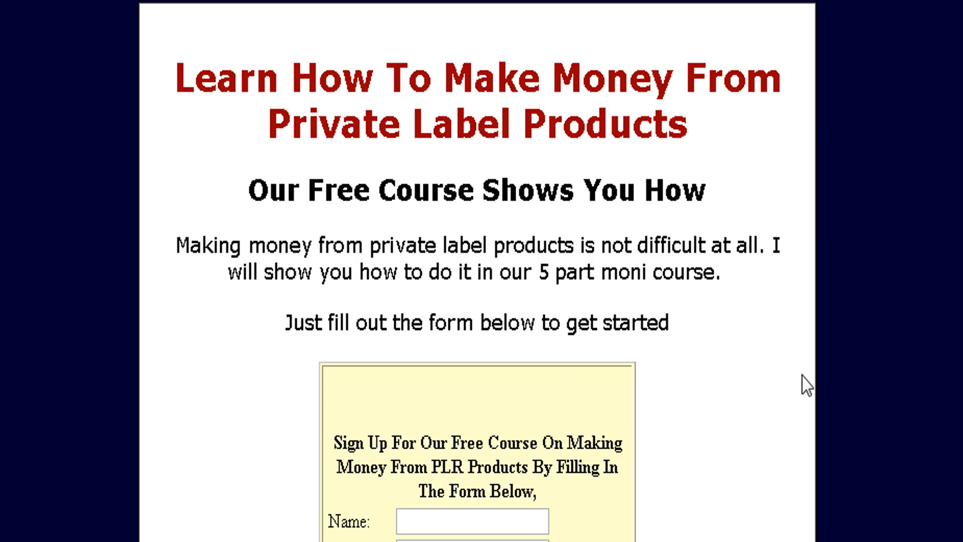
scroll("down", 3)
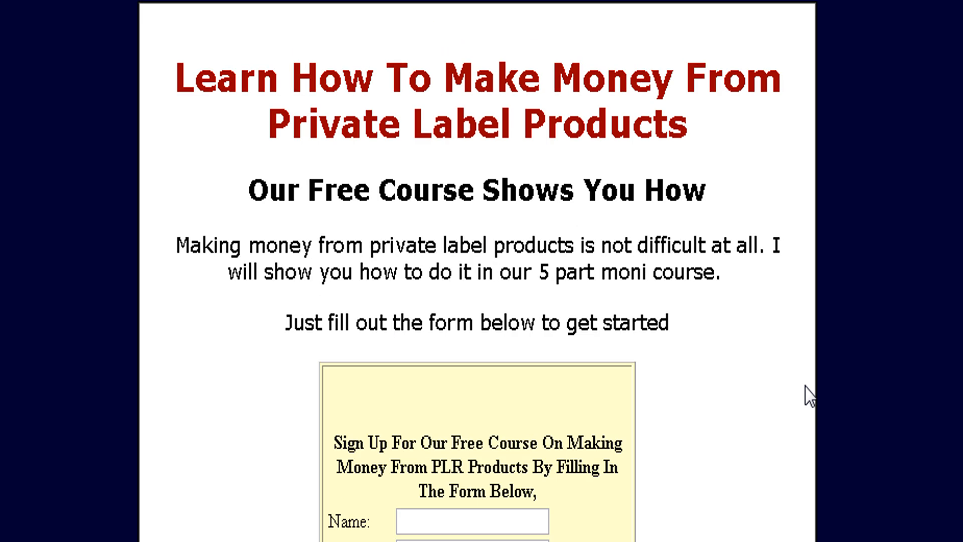
mouse_move(591, 13)
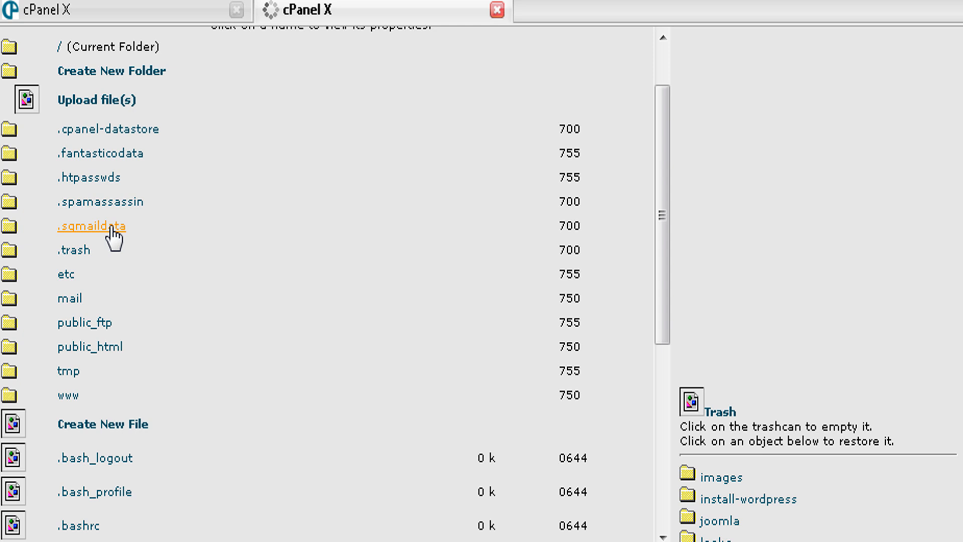
Create a new folder named special-offer inside public_html
scroll("down", 3)
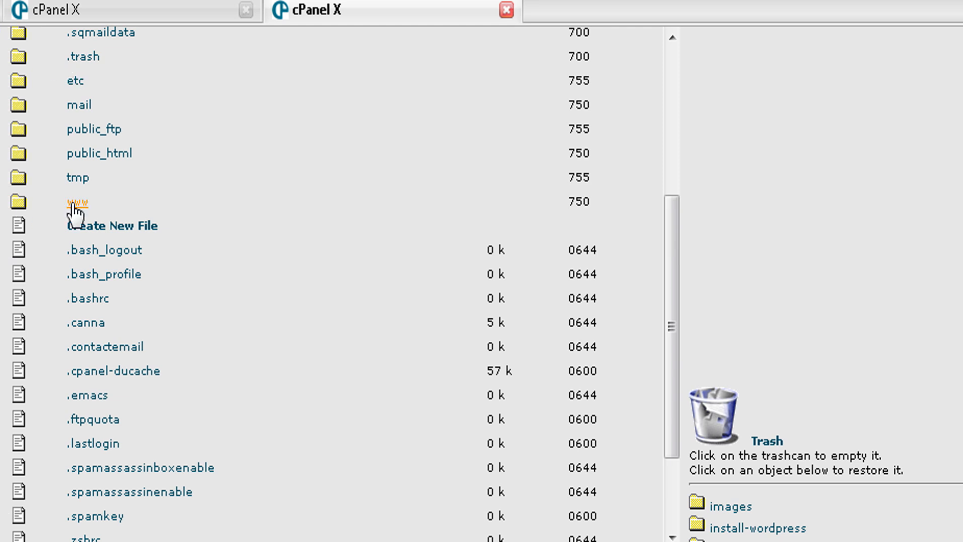
mouse_move(65, 163)
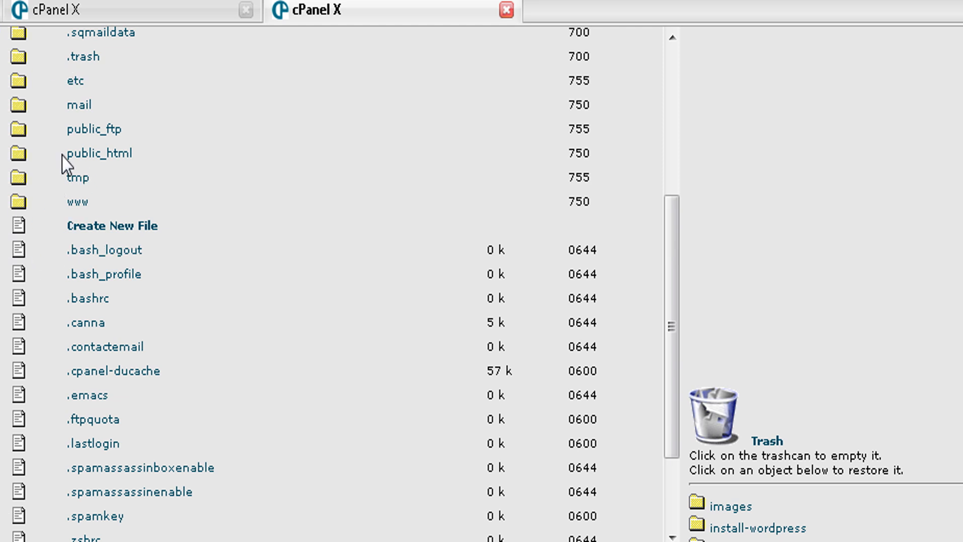
left_click(99, 152)
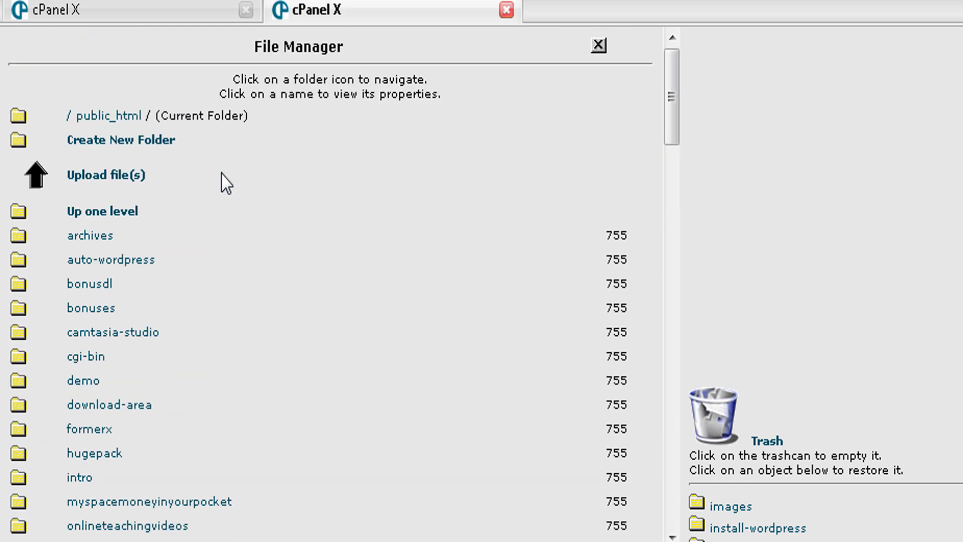
left_click(121, 140)
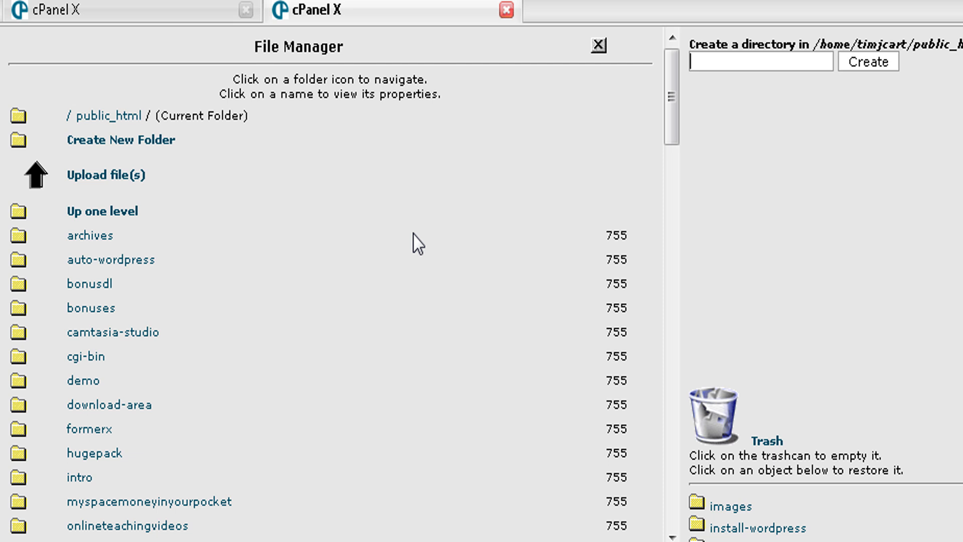
type("spe")
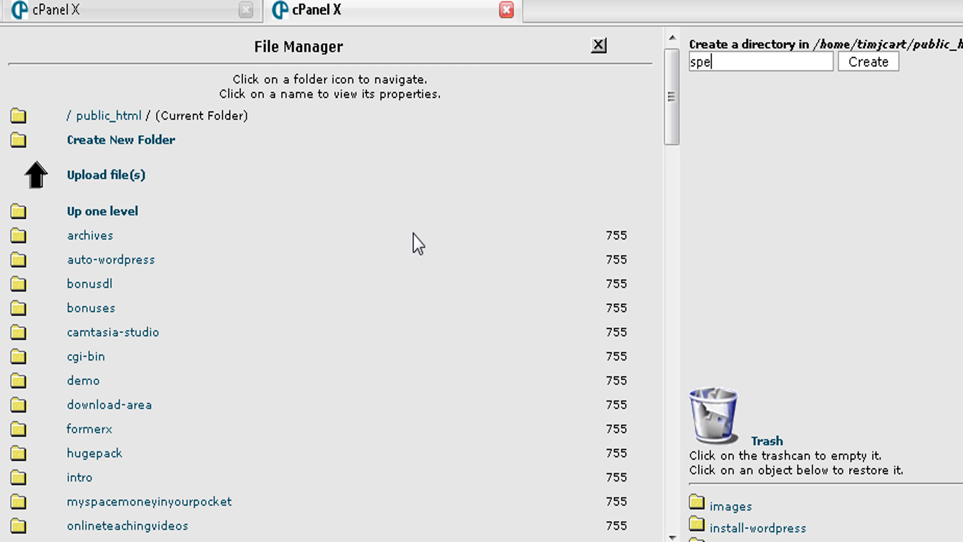
type("cial-o")
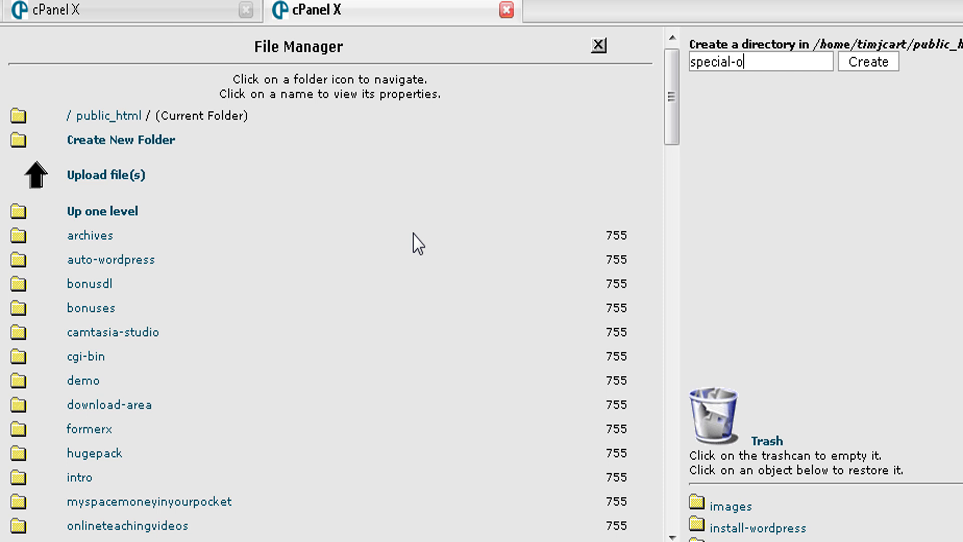
type("ffer")
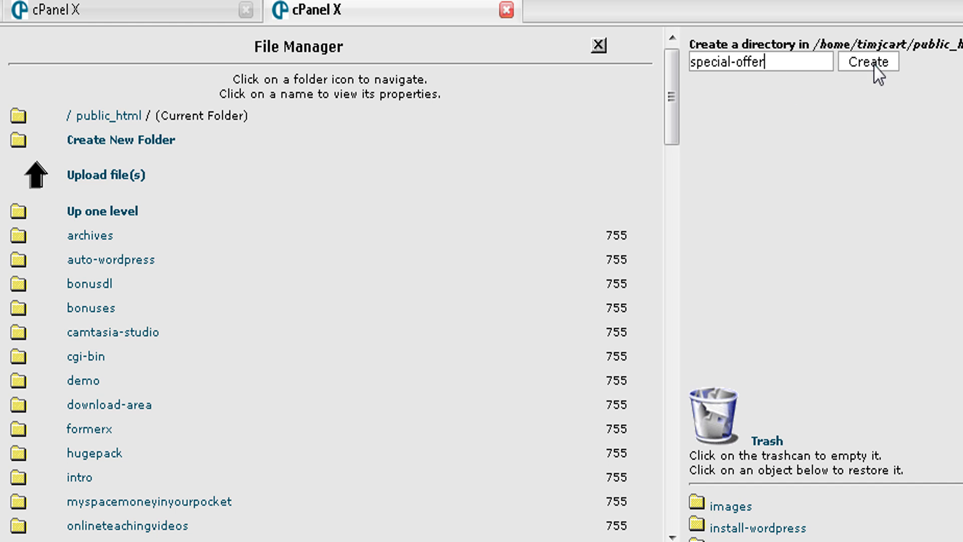
left_click(868, 61)
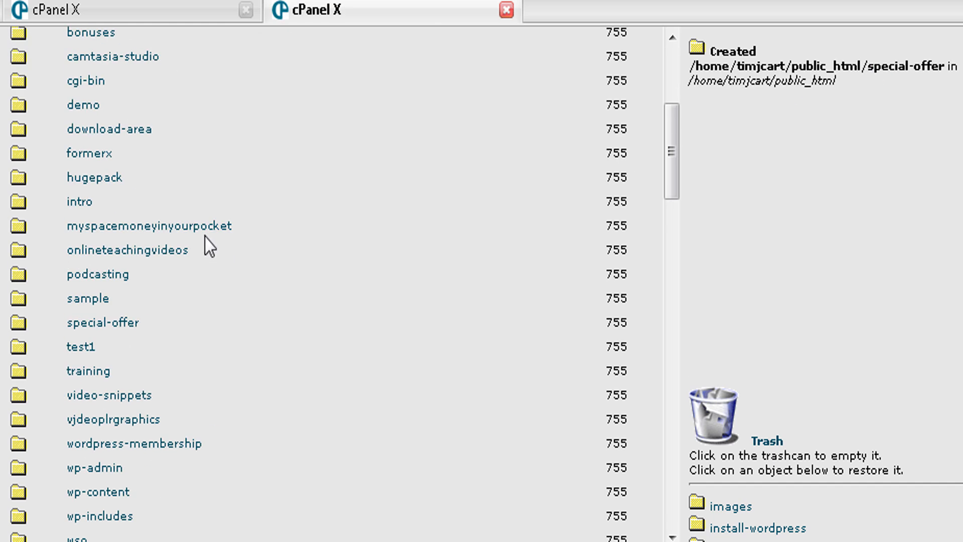
scroll("down", 3)
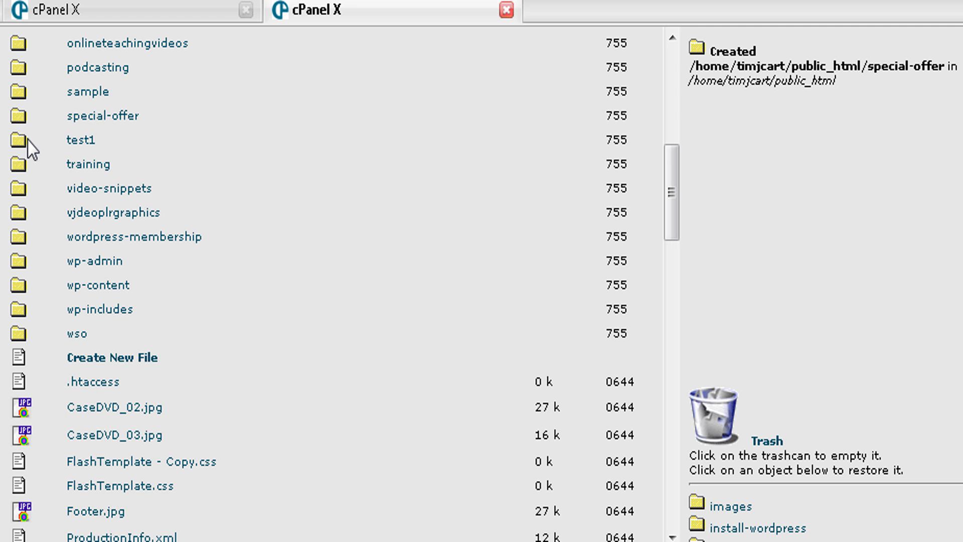
Upload index.htm from the computer into the special-offer folder
left_click(18, 115)
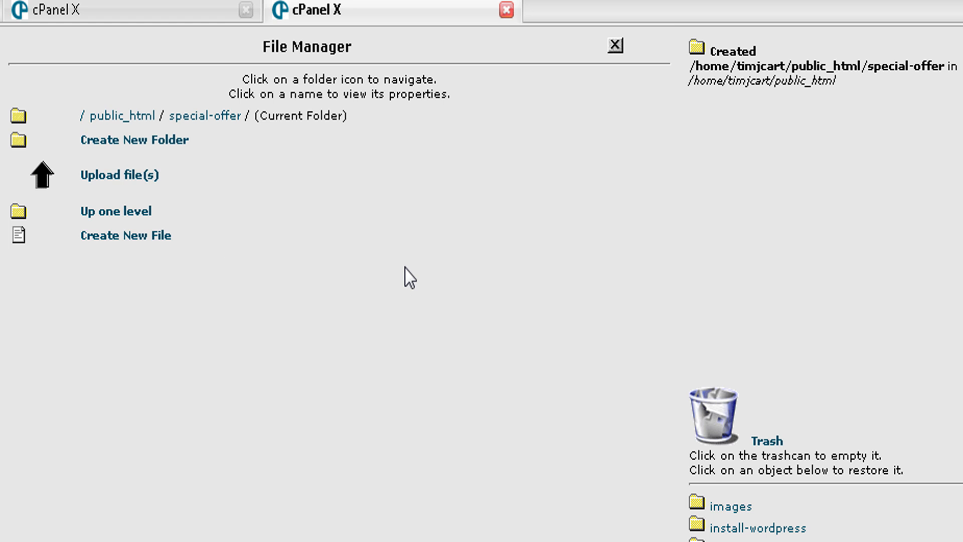
mouse_move(116, 211)
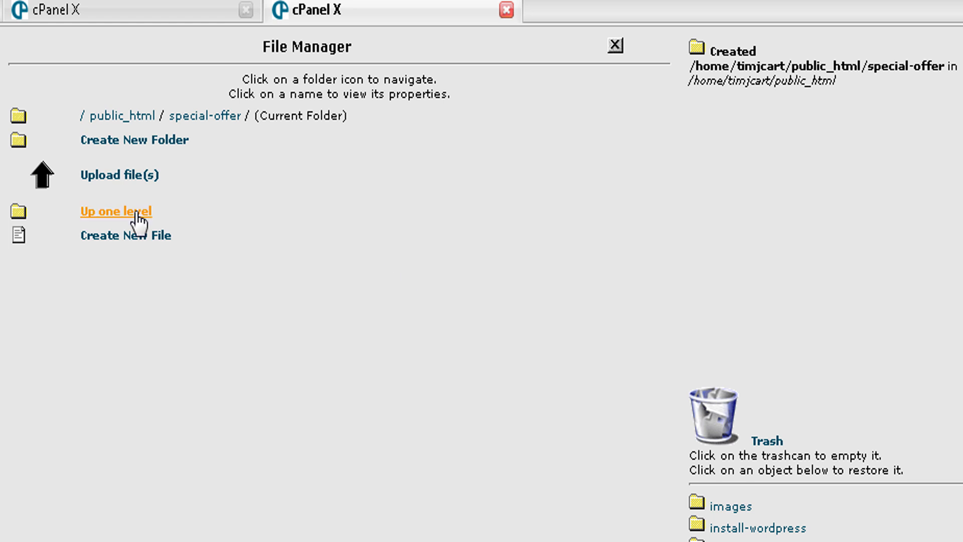
mouse_move(121, 174)
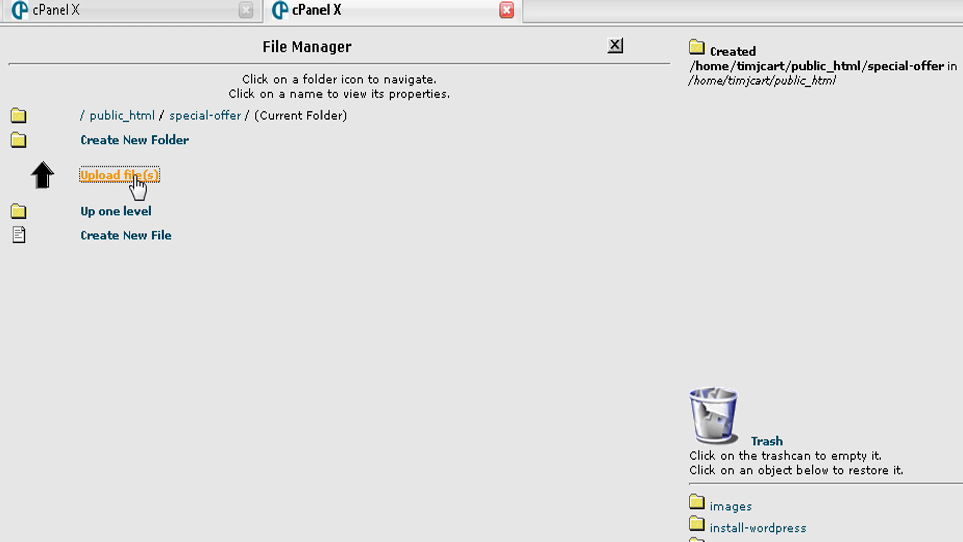
left_click(120, 175)
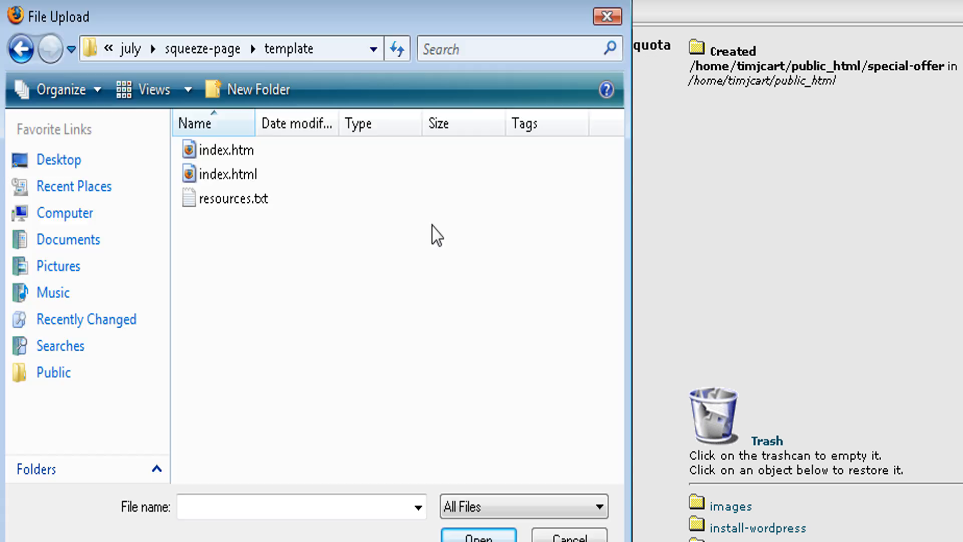
left_click(227, 150)
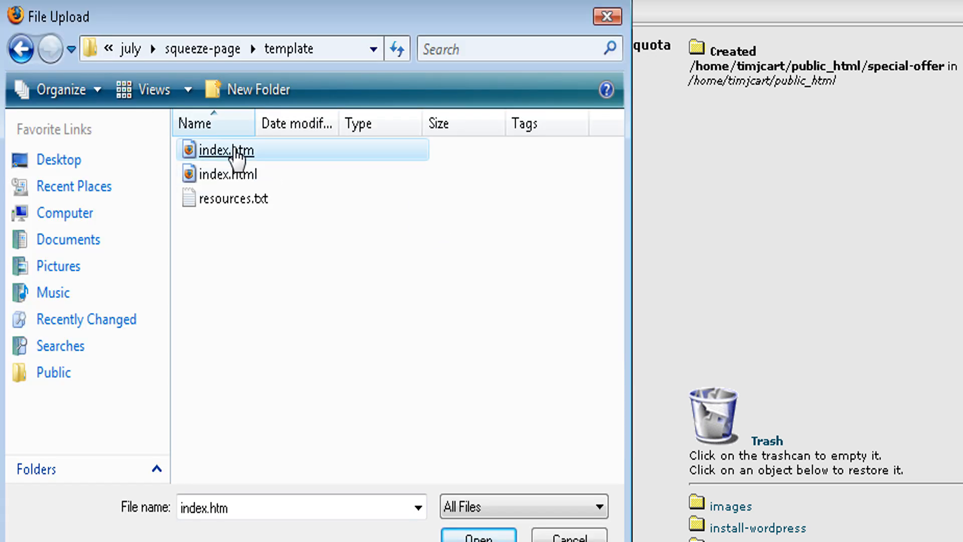
left_click(478, 536)
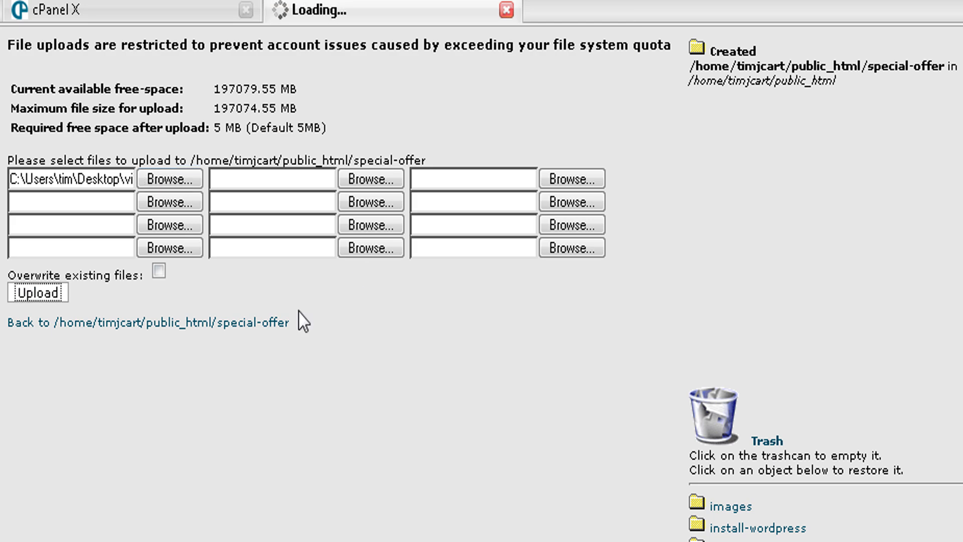
left_click(36, 293)
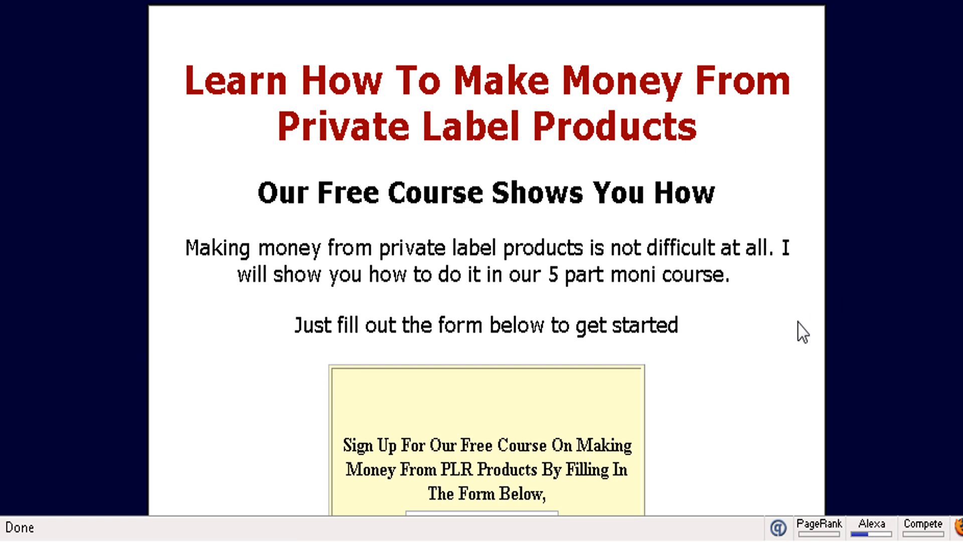
Scroll down the live squeeze page to the Name/Email sign-up form with Submit button
scroll("down", 3)
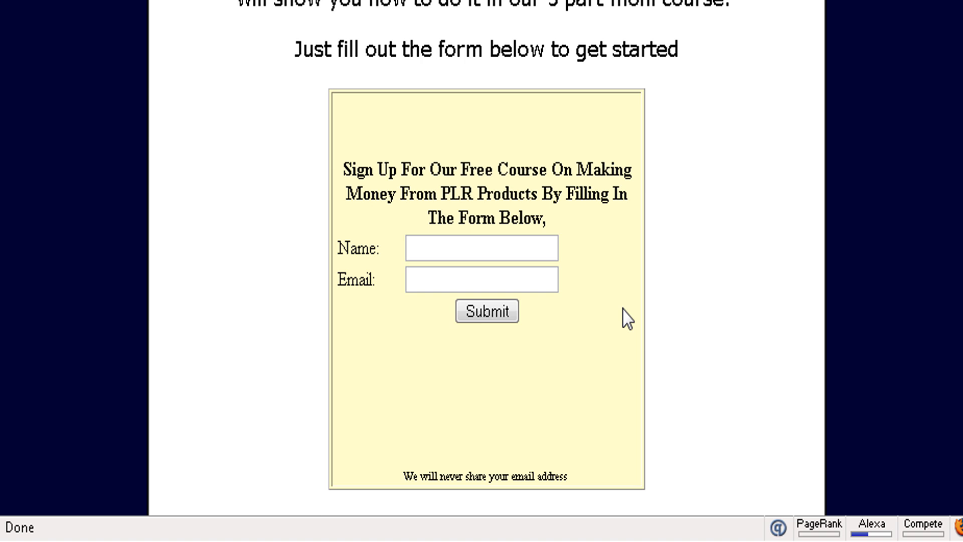
mouse_move(750, 318)
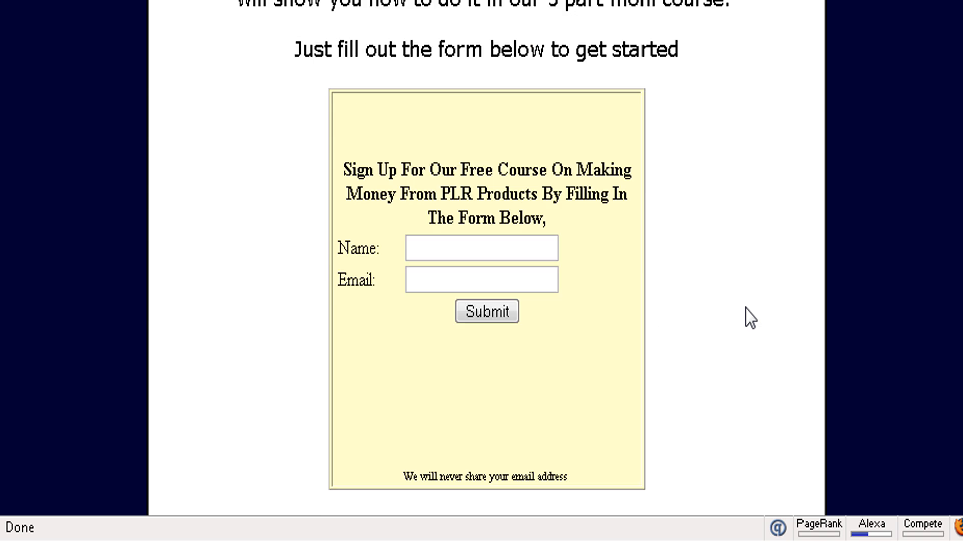